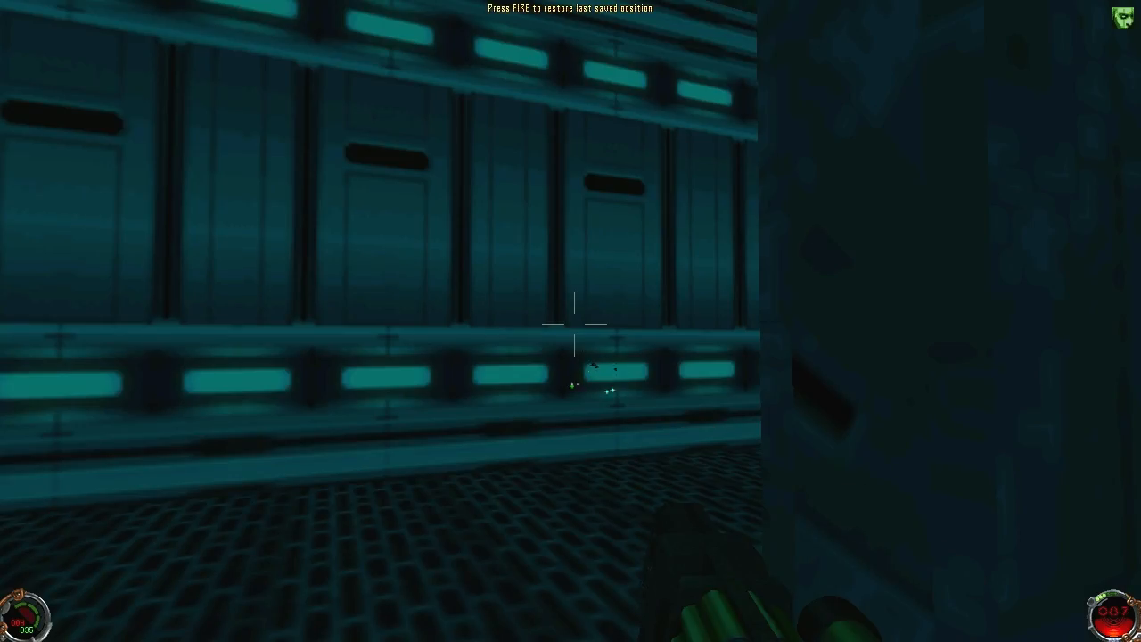
pyautogui.moveTo(571, 321)
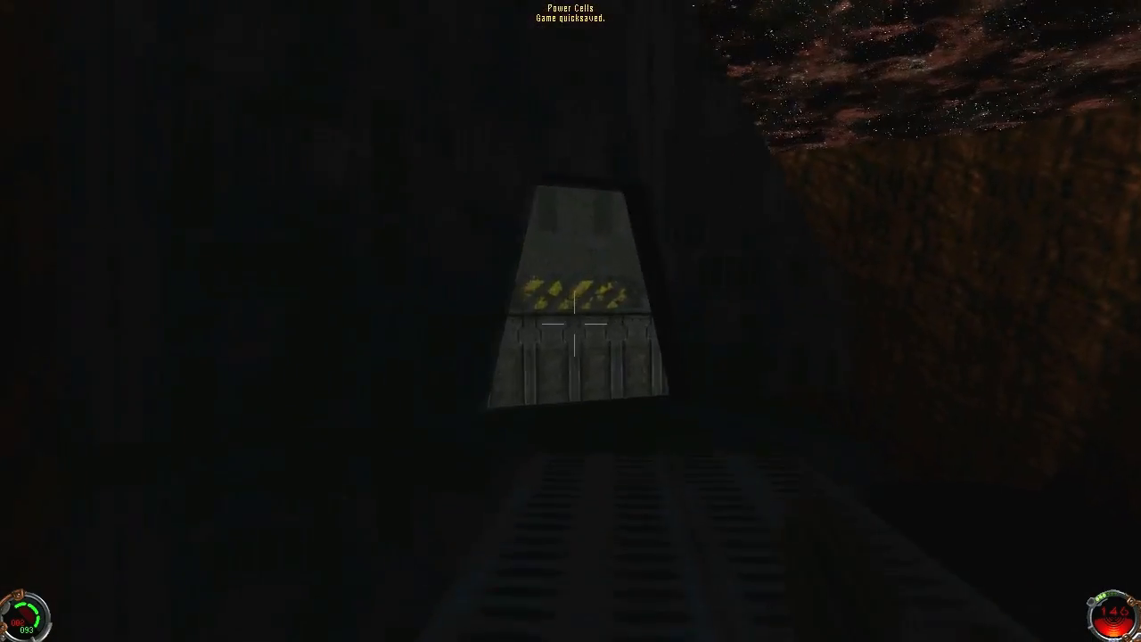
pyautogui.press('w')
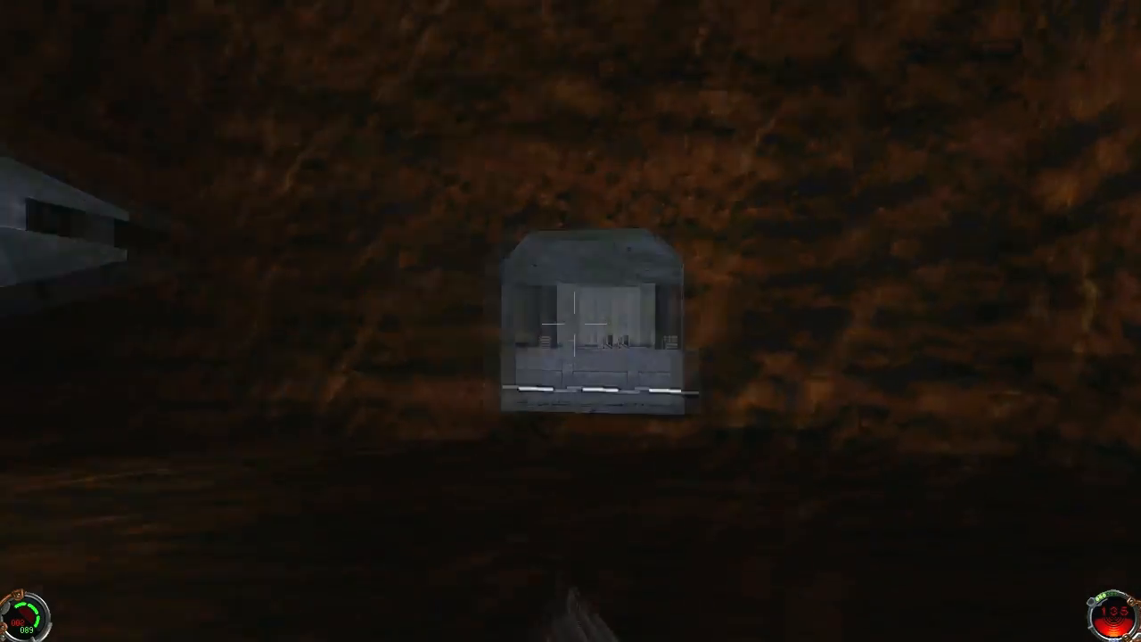
pyautogui.press('W')
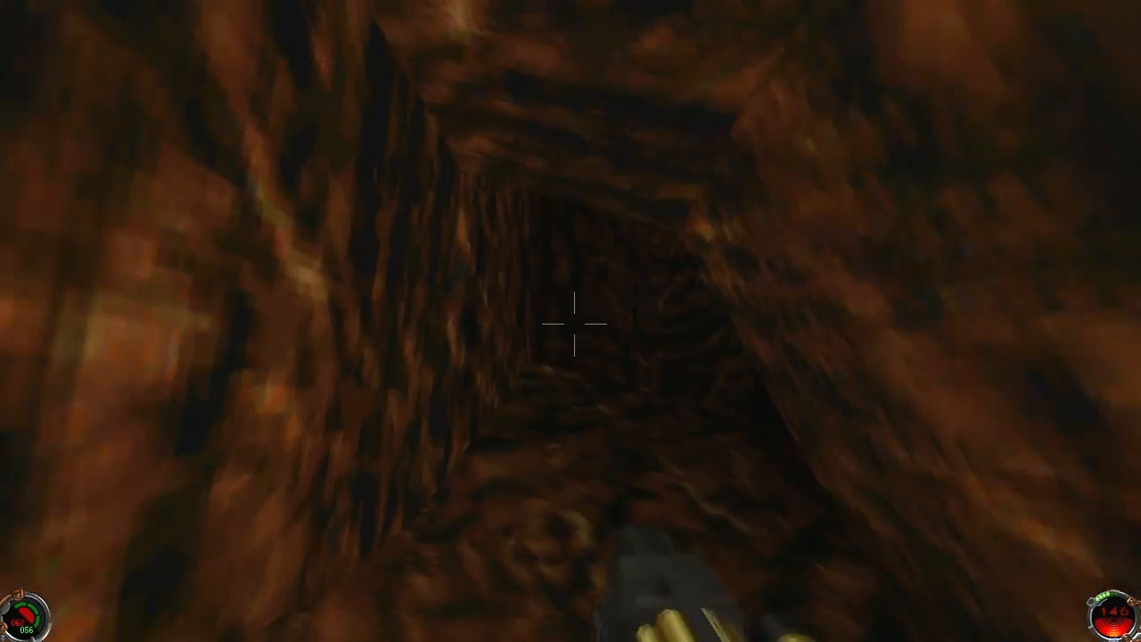
pyautogui.press('F5')
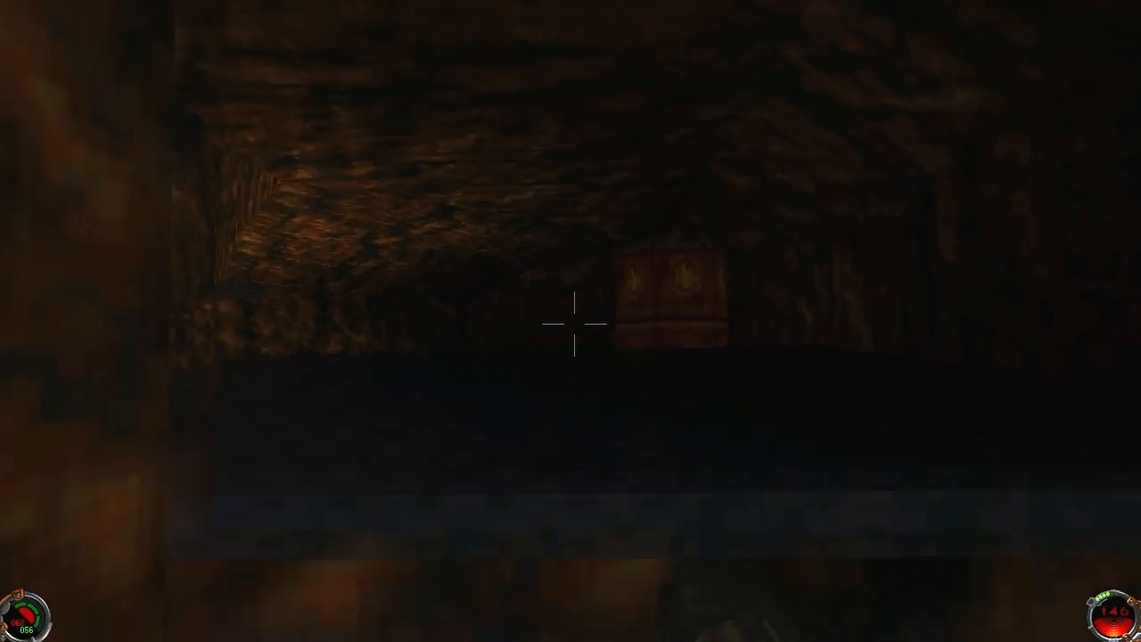
pyautogui.click(571, 321)
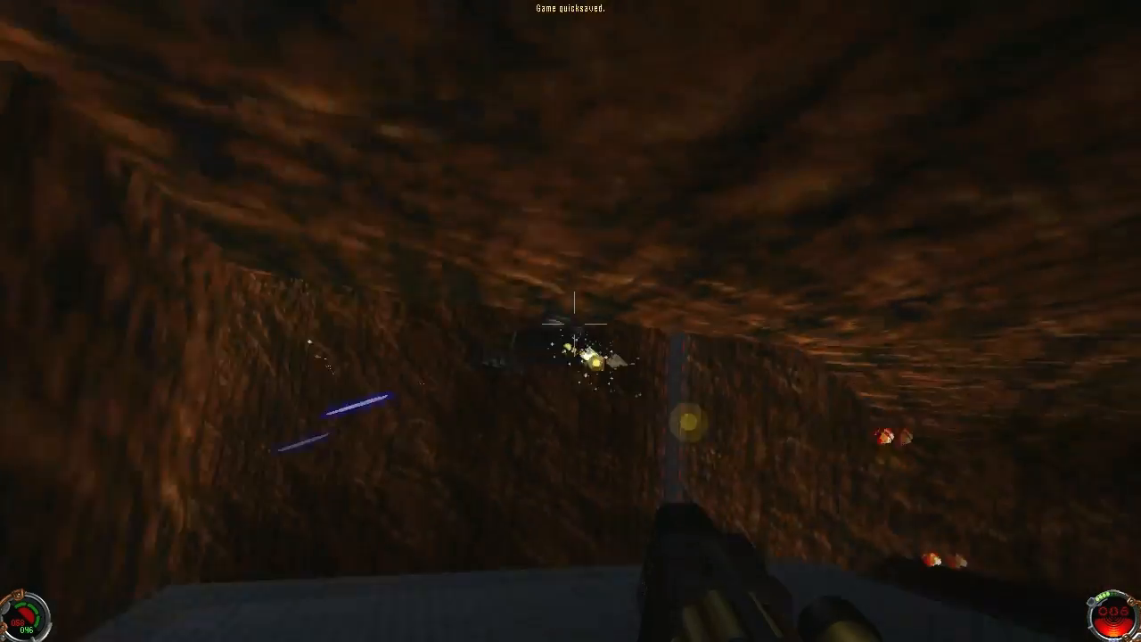
pyautogui.moveTo(571, 321)
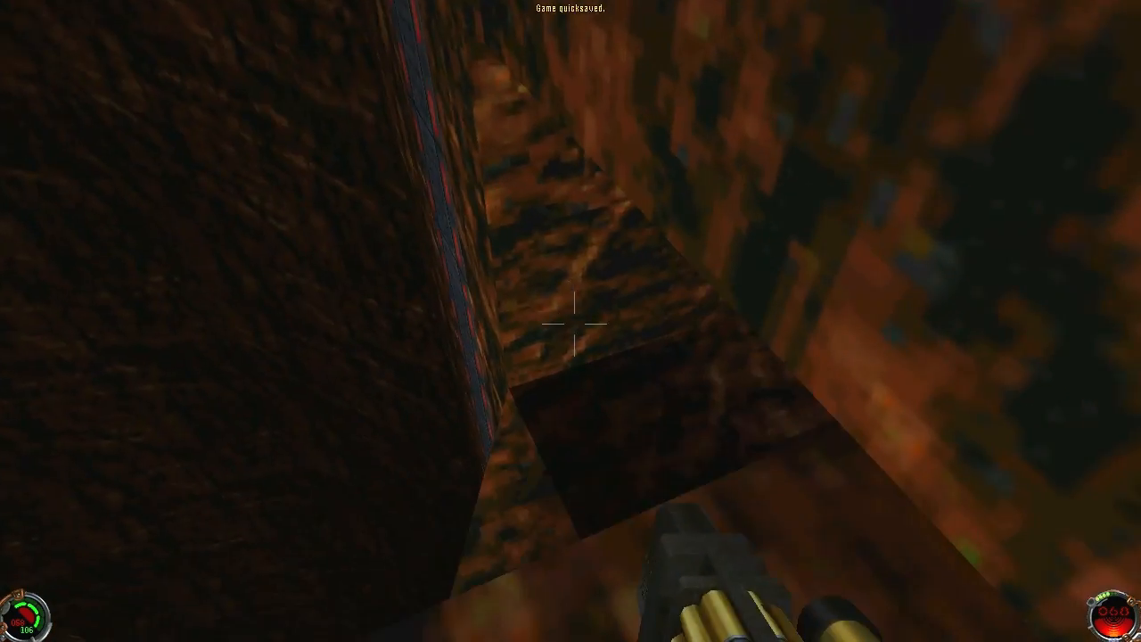
pyautogui.moveTo(570, 321)
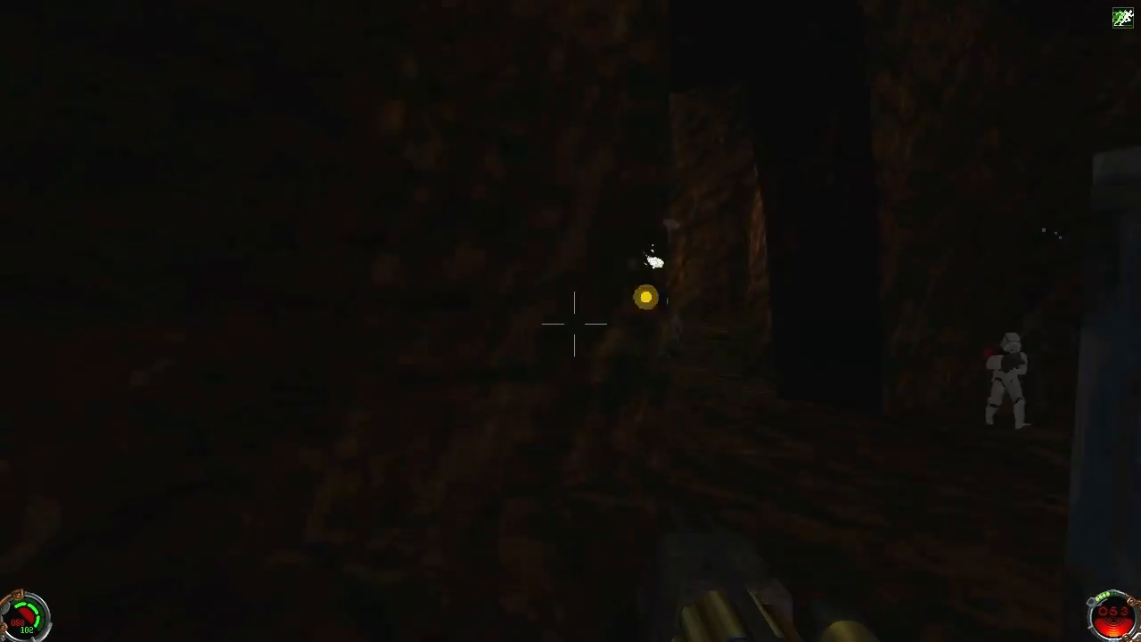
pyautogui.click(570, 321)
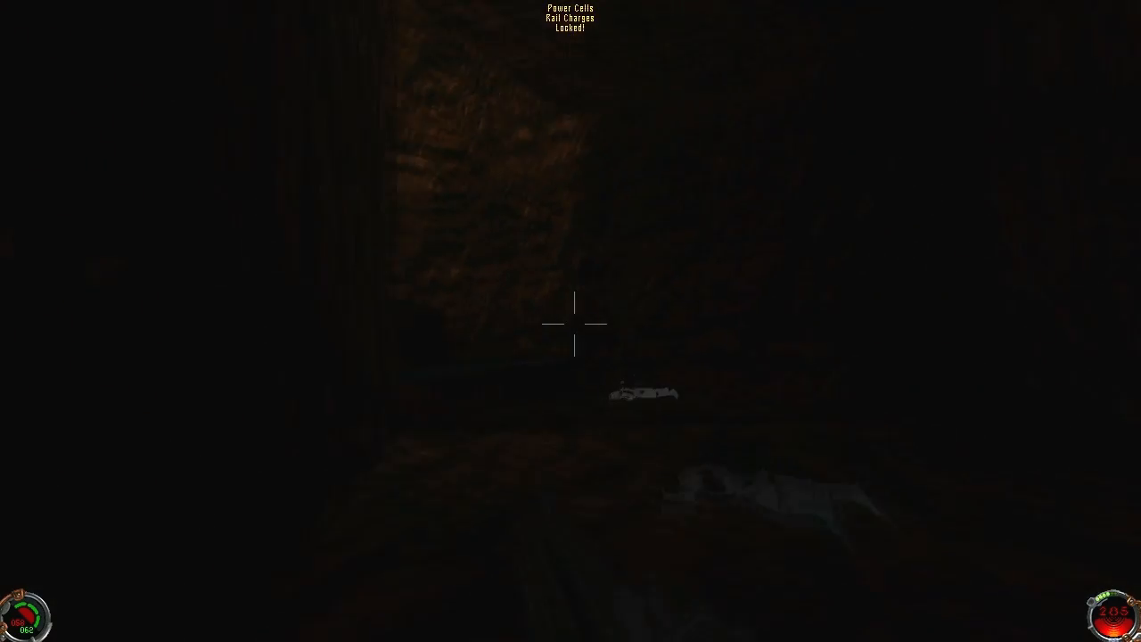
pyautogui.moveTo(570, 321)
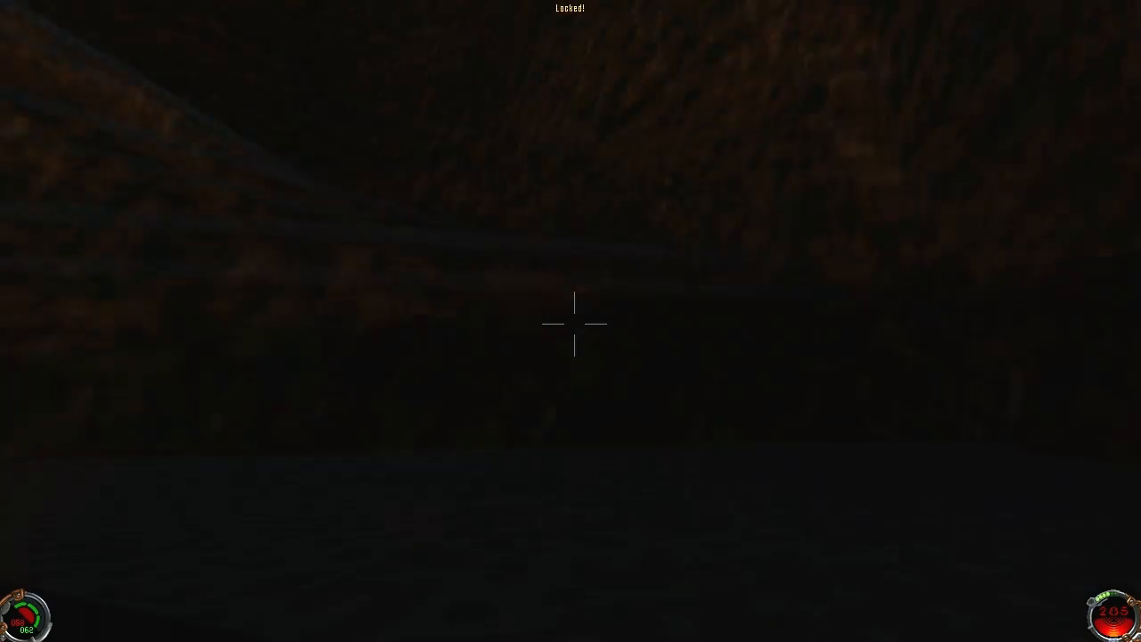
pyautogui.moveTo(571, 321)
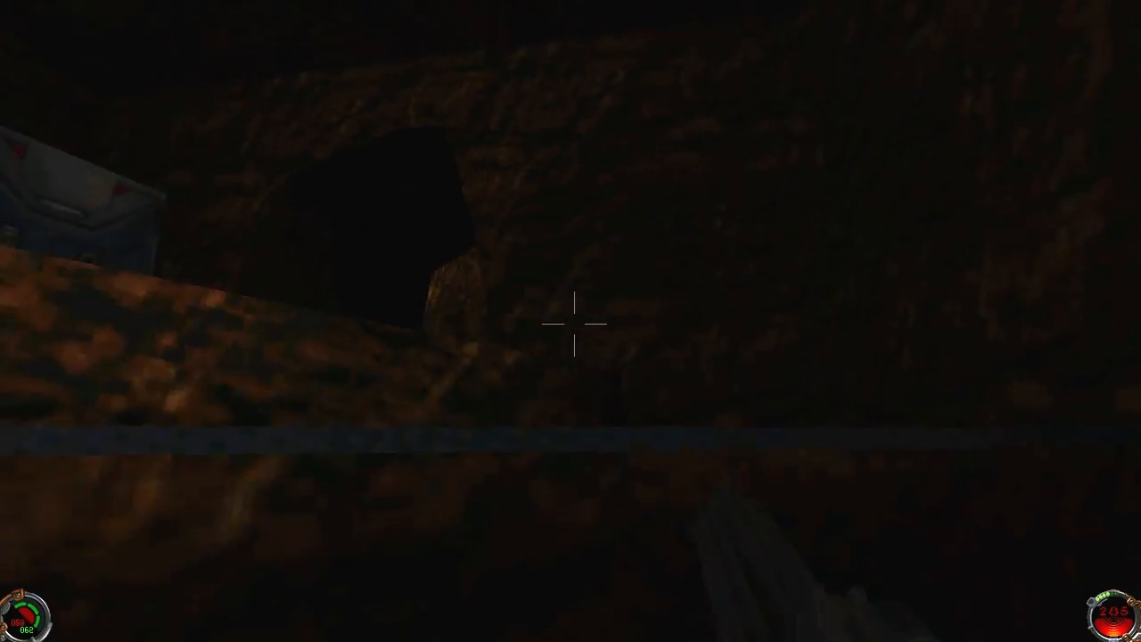
pyautogui.press('F5')
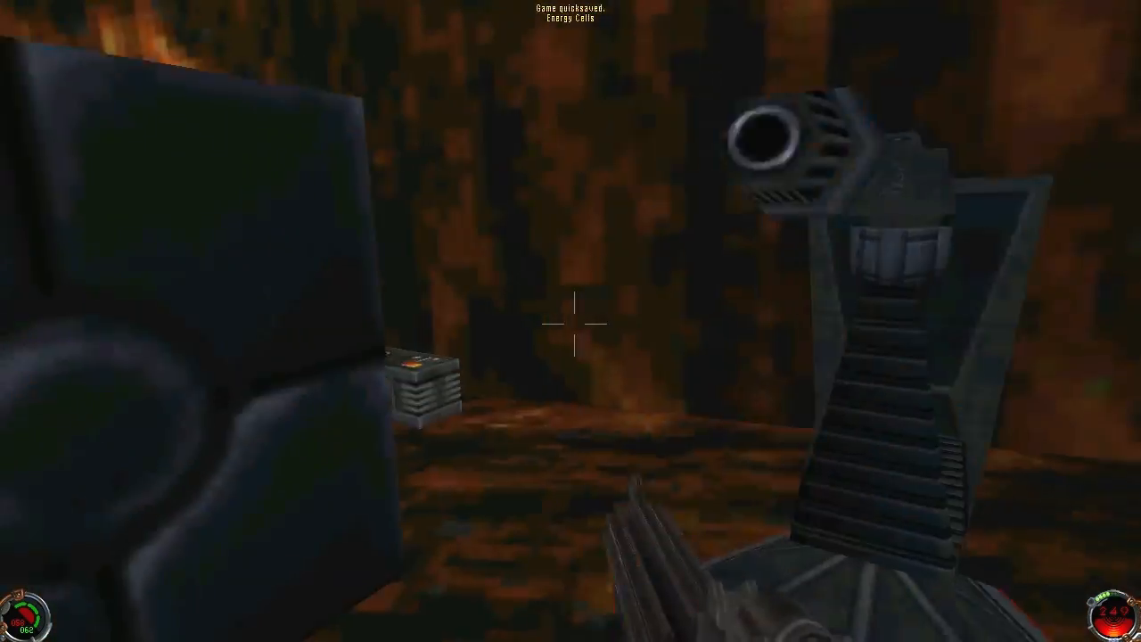
pyautogui.moveTo(571, 321)
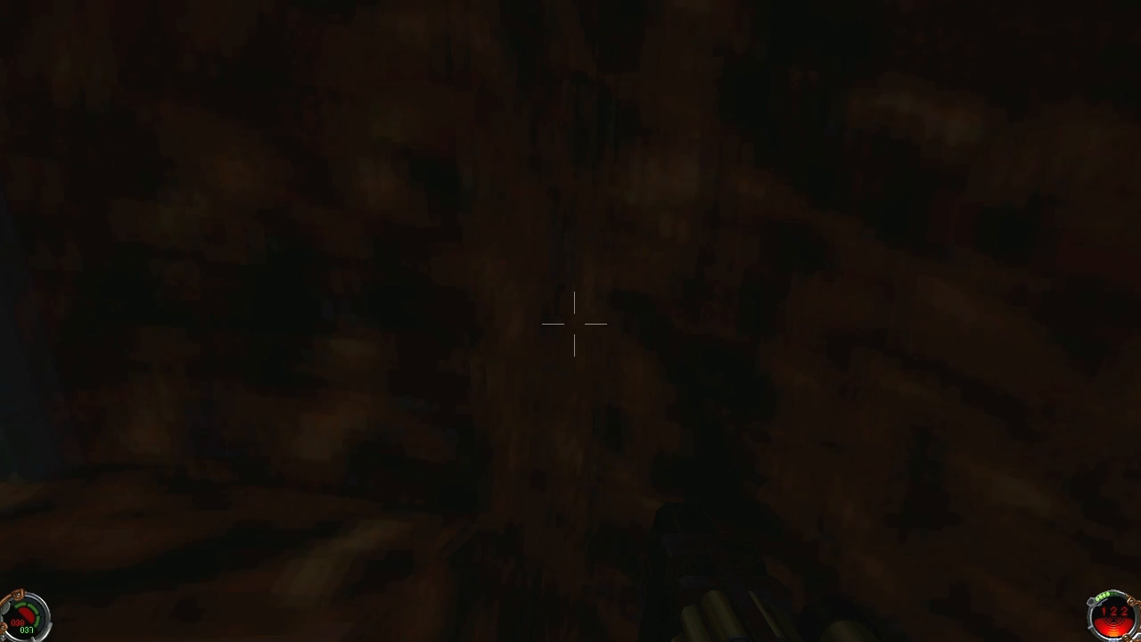
pyautogui.press('F5')
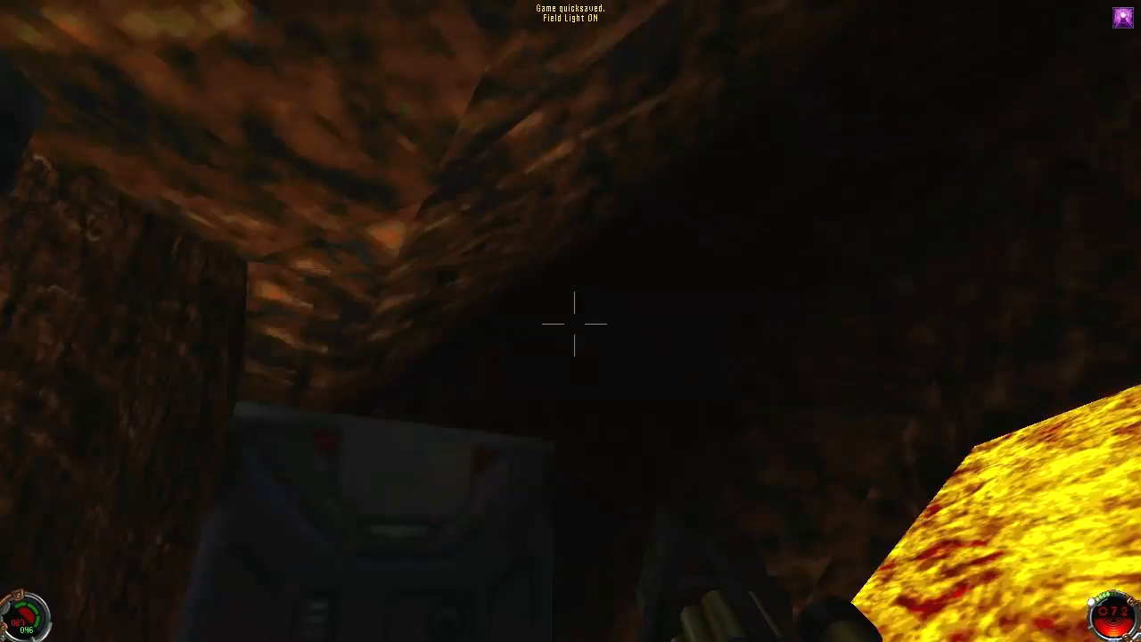
pyautogui.moveTo(571, 321)
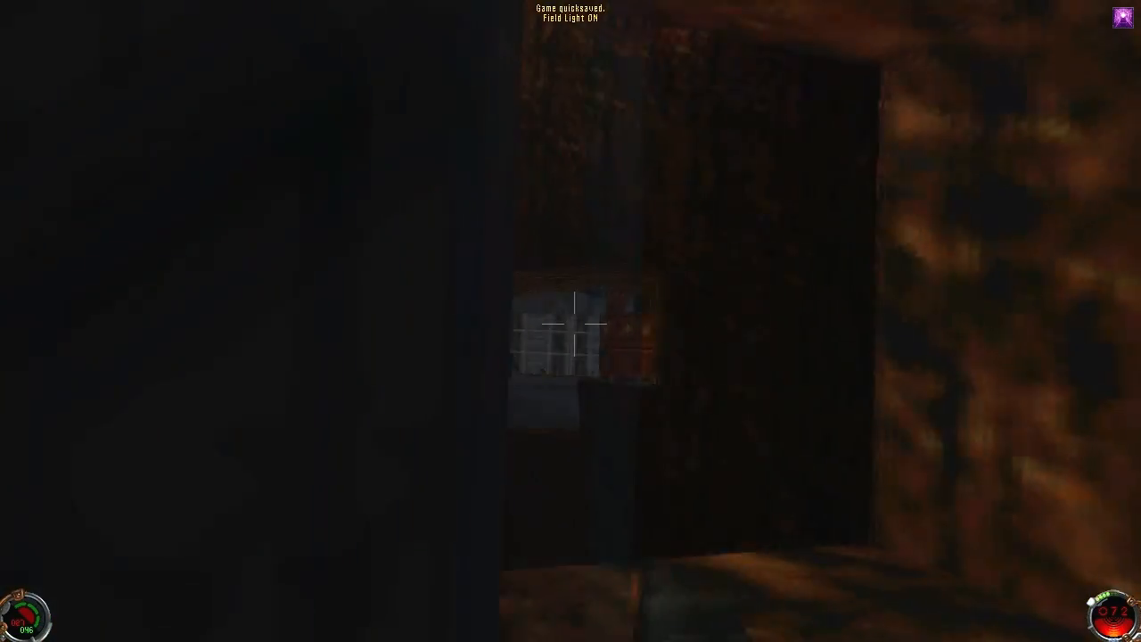
pyautogui.click(571, 321)
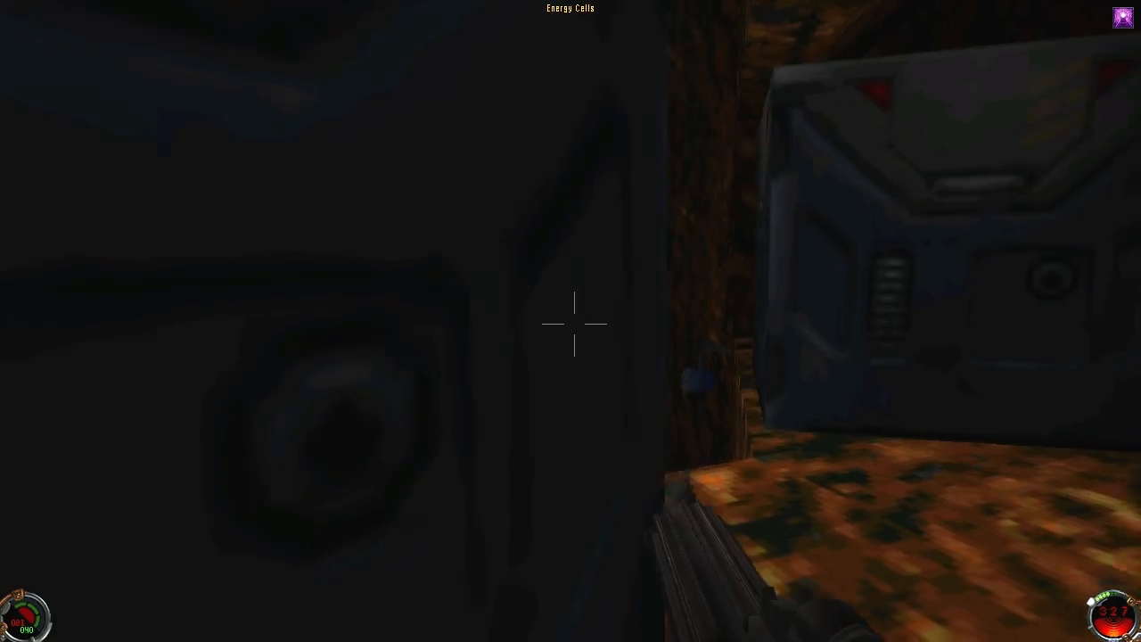
pyautogui.moveTo(571, 321)
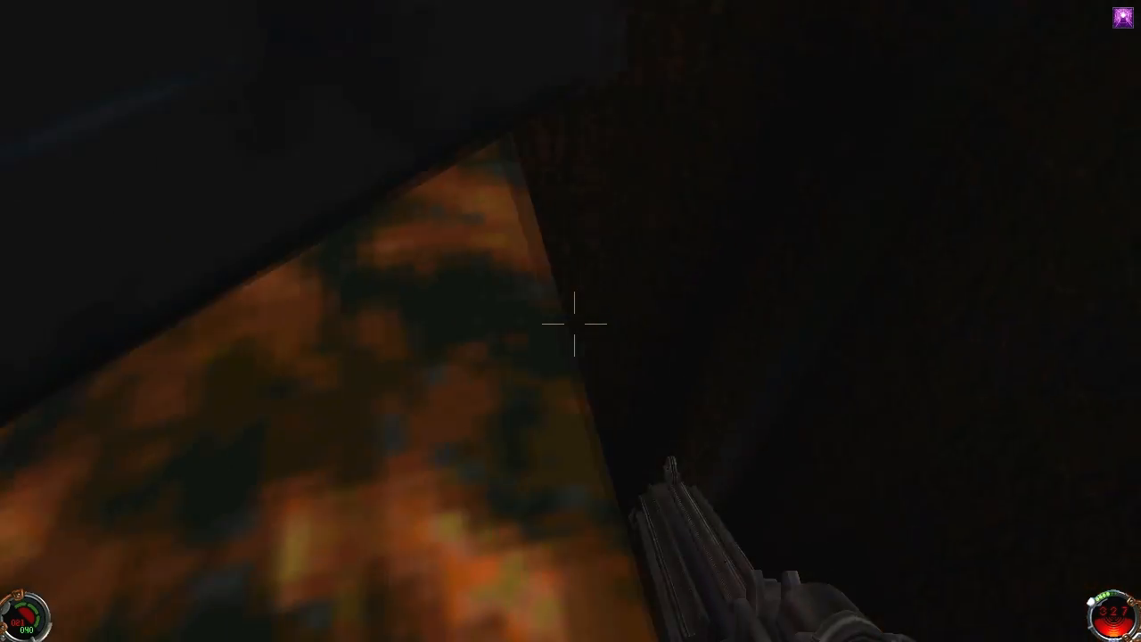
pyautogui.moveTo(571, 321)
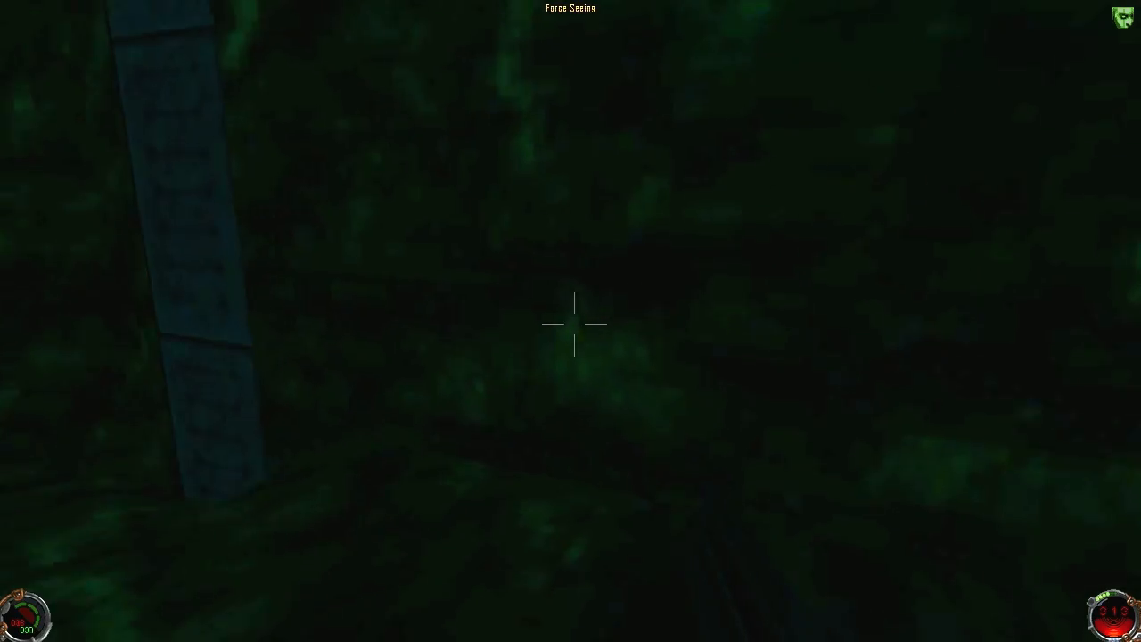
pyautogui.moveTo(571, 321)
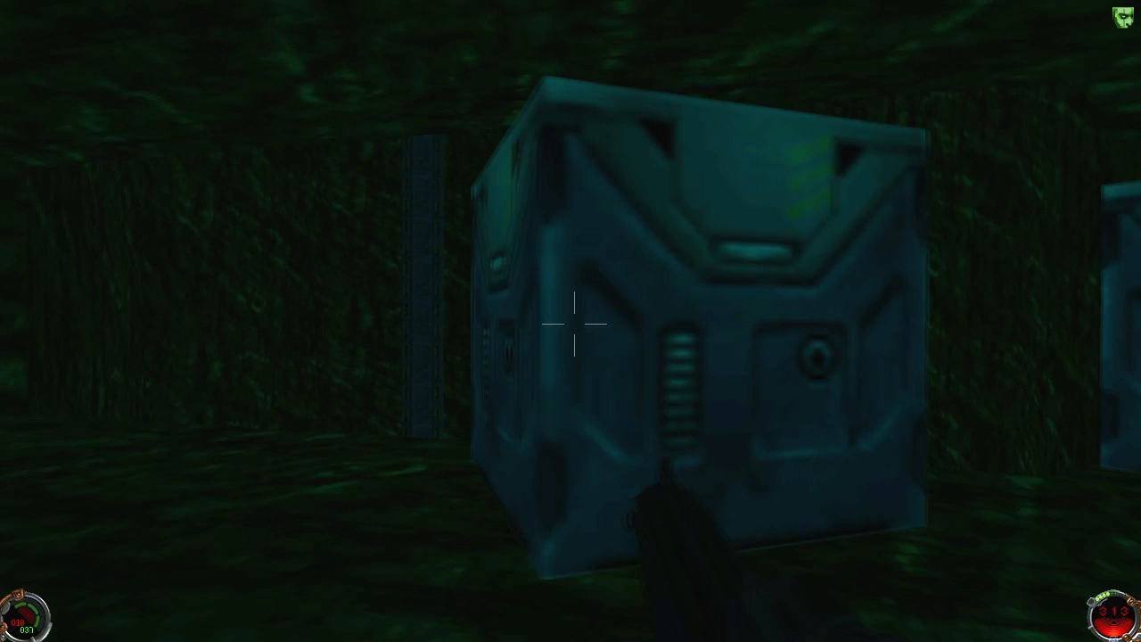
pyautogui.press('F5')
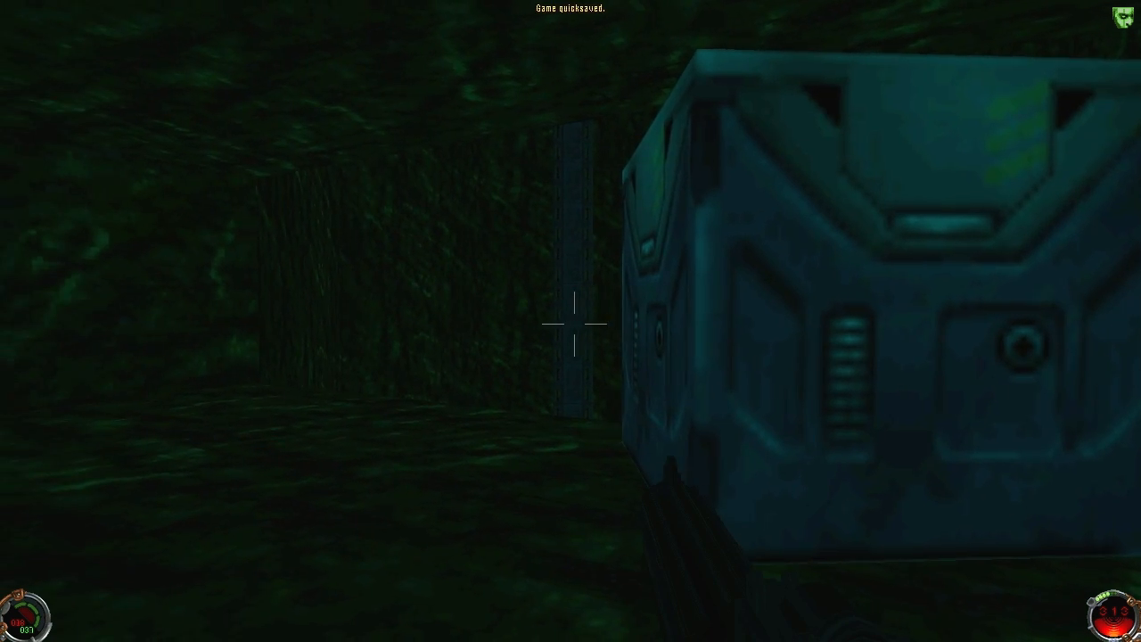
pyautogui.moveTo(570, 321)
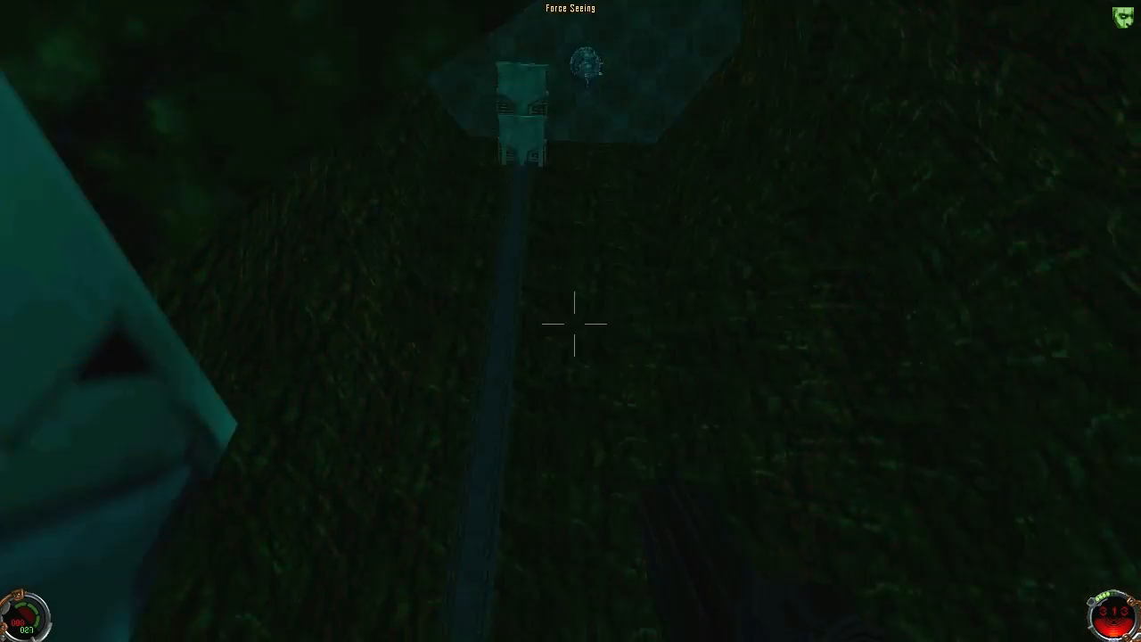
pyautogui.moveTo(570, 321)
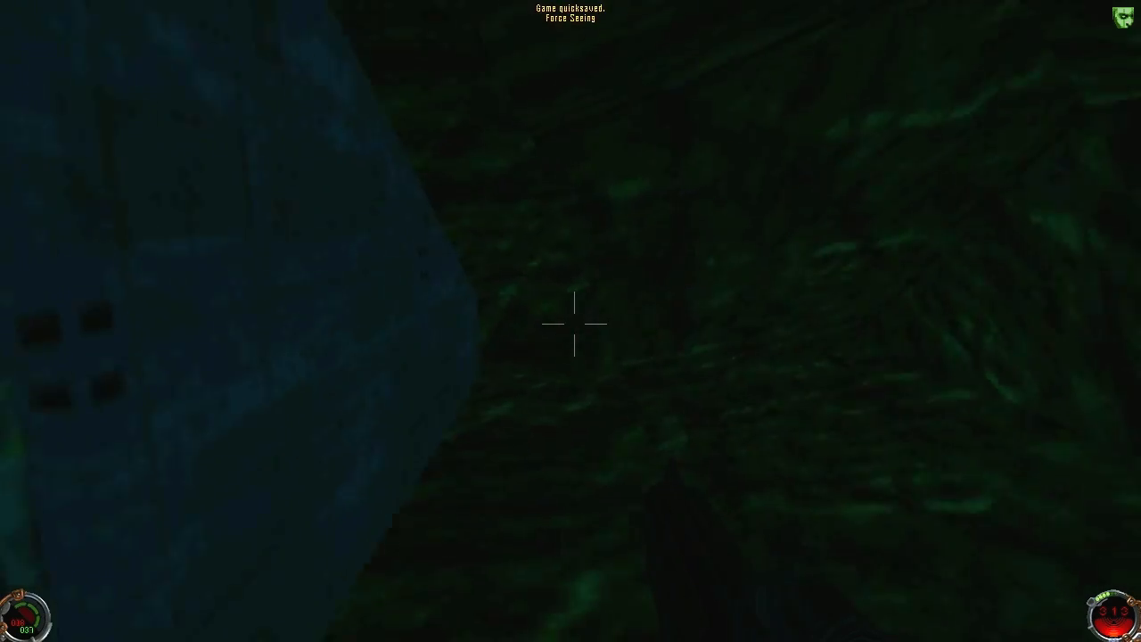
pyautogui.moveTo(571, 321)
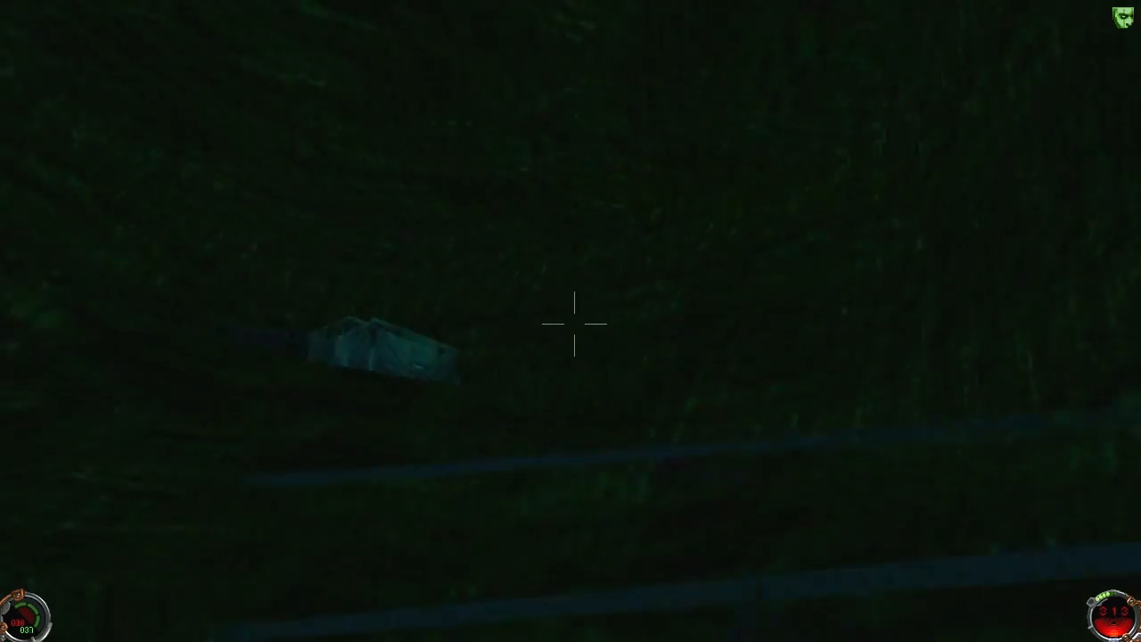
pyautogui.moveTo(570, 321)
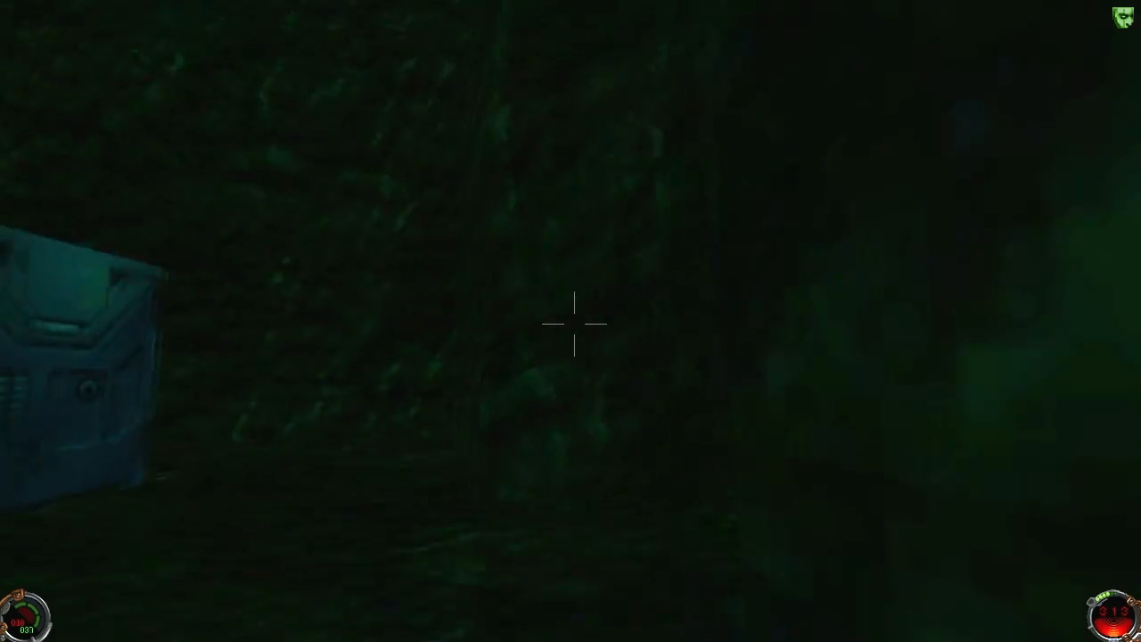
pyautogui.moveTo(570, 321)
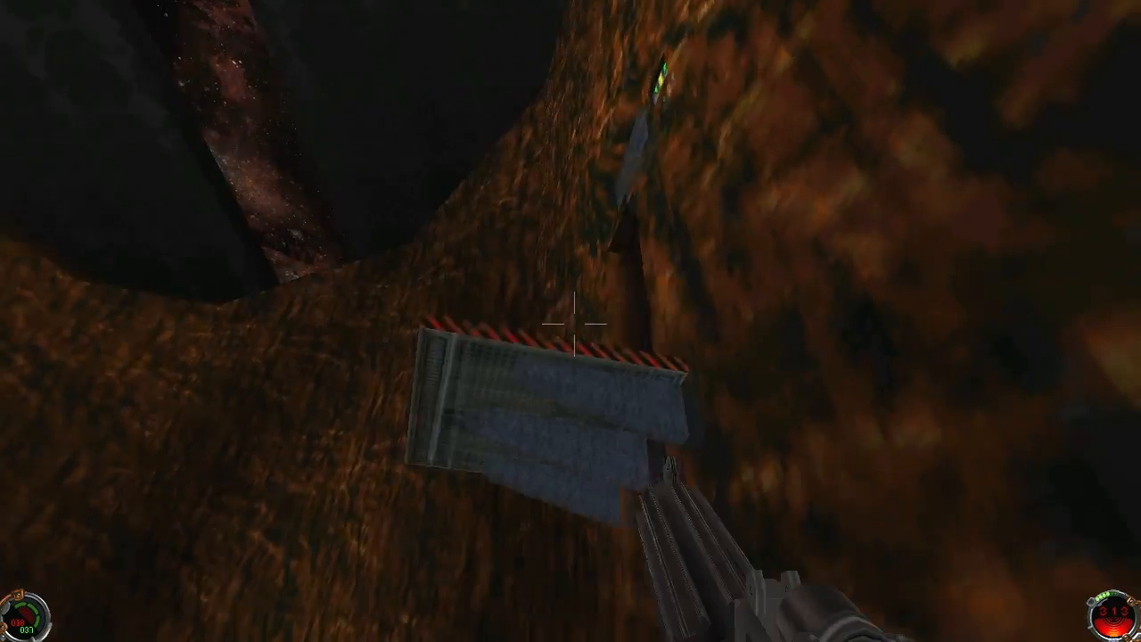
pyautogui.moveTo(570, 321)
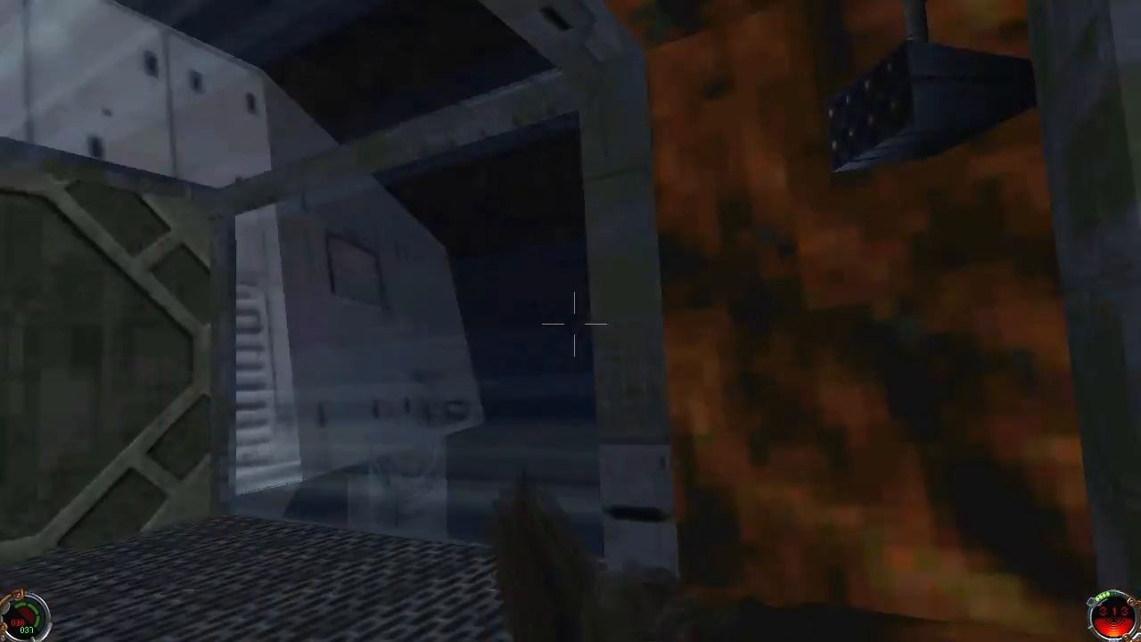
pyautogui.moveTo(571, 321)
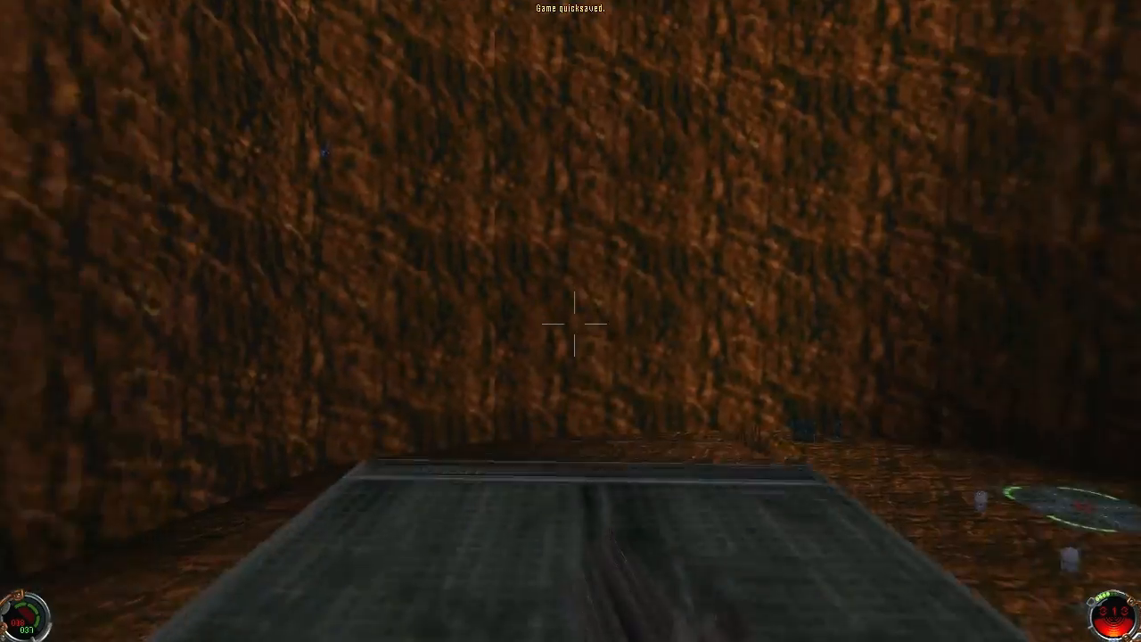
pyautogui.moveTo(571, 321)
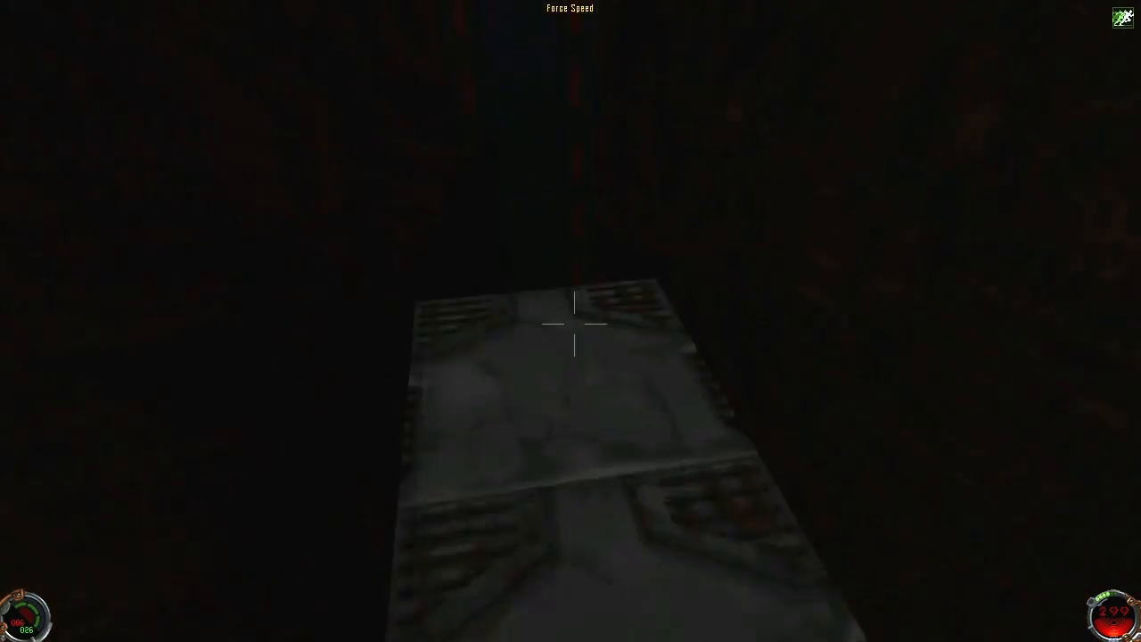
pyautogui.press('f5')
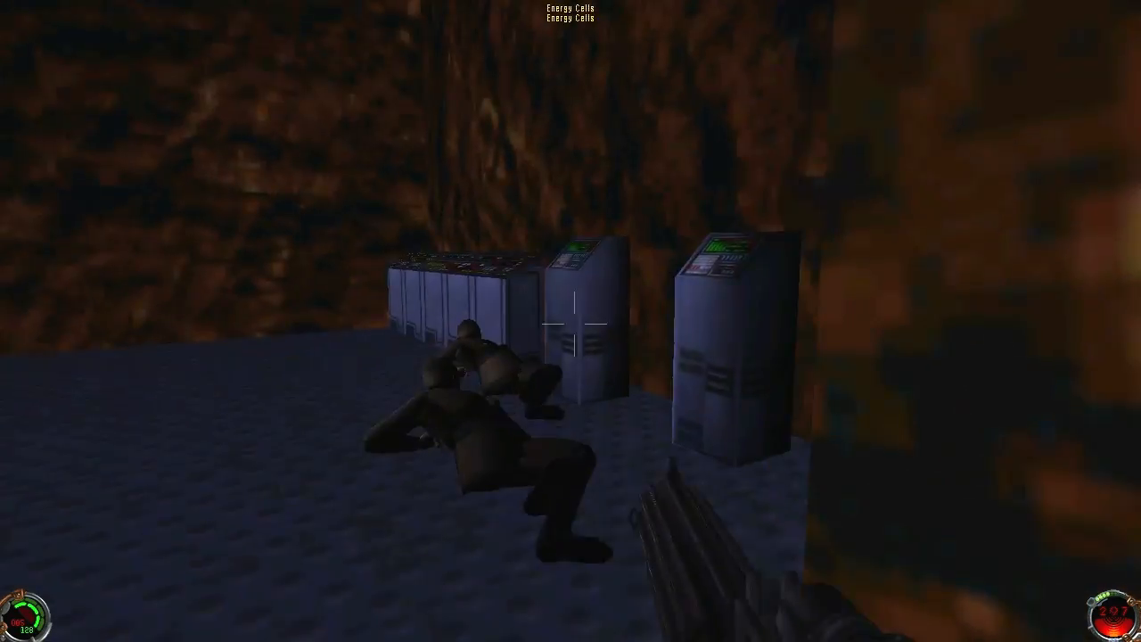
pyautogui.moveTo(570, 321)
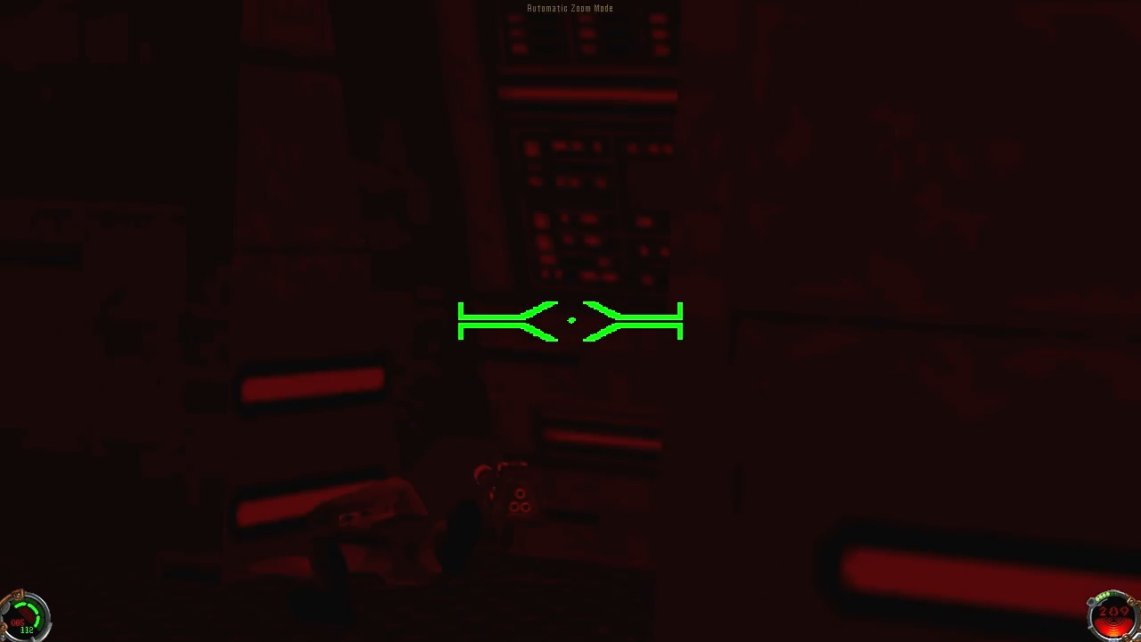
pyautogui.moveTo(571, 321)
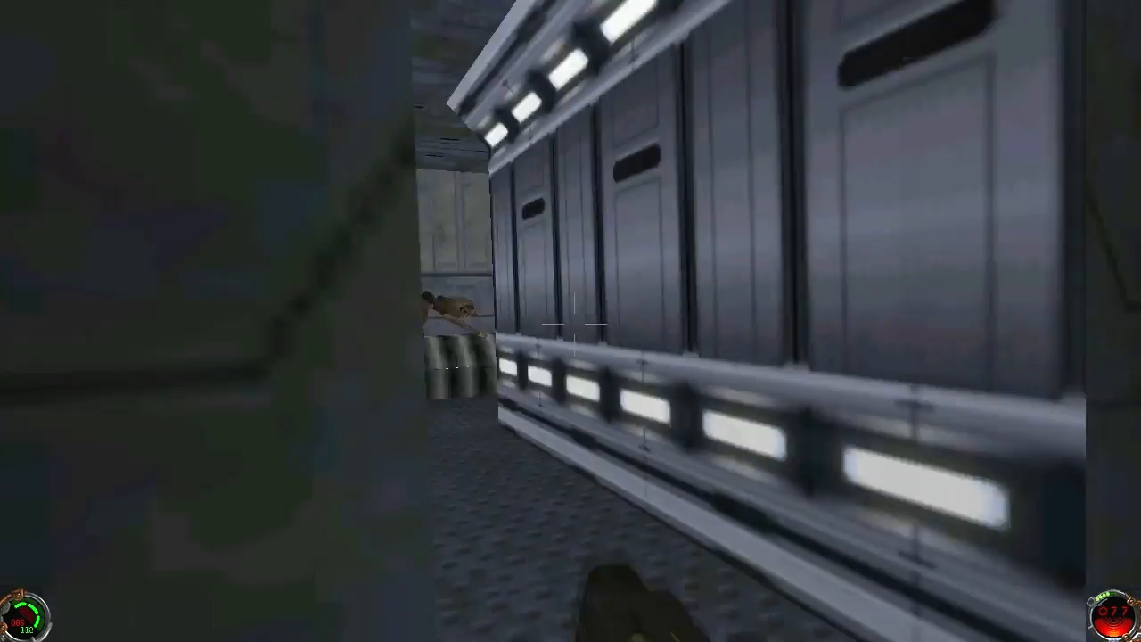
pyautogui.moveTo(571, 321)
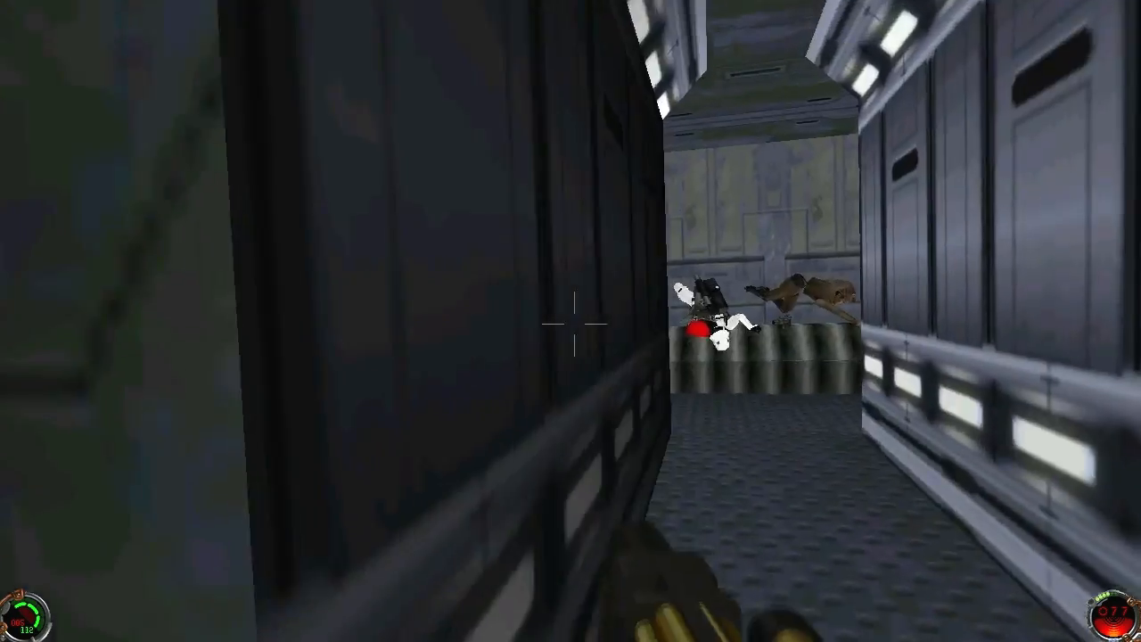
pyautogui.click(570, 321)
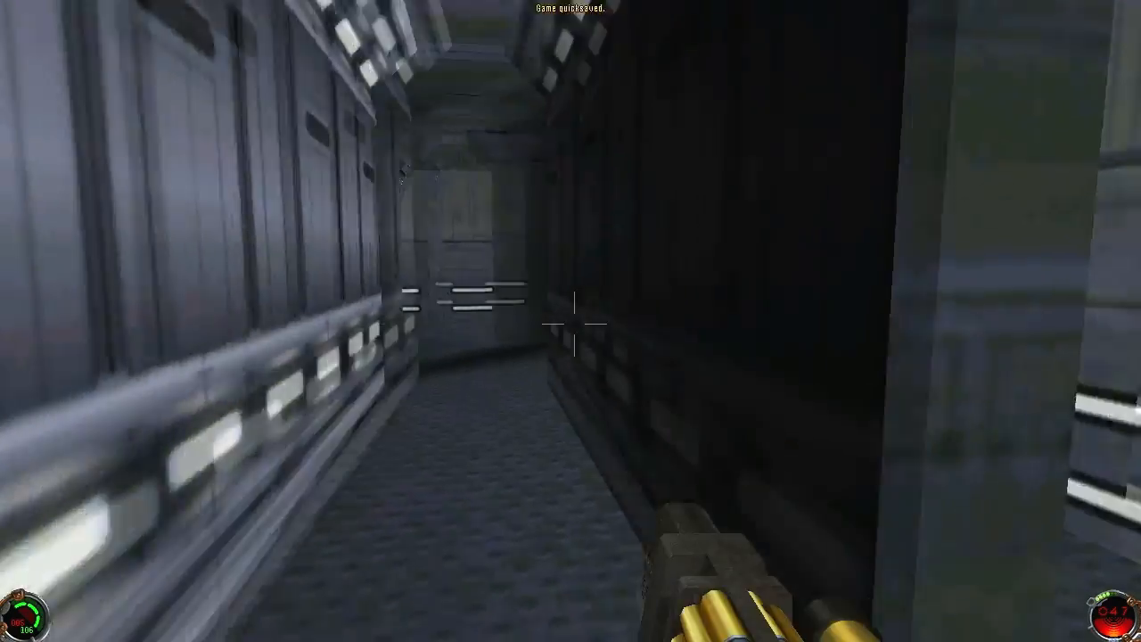
pyautogui.moveTo(571, 322)
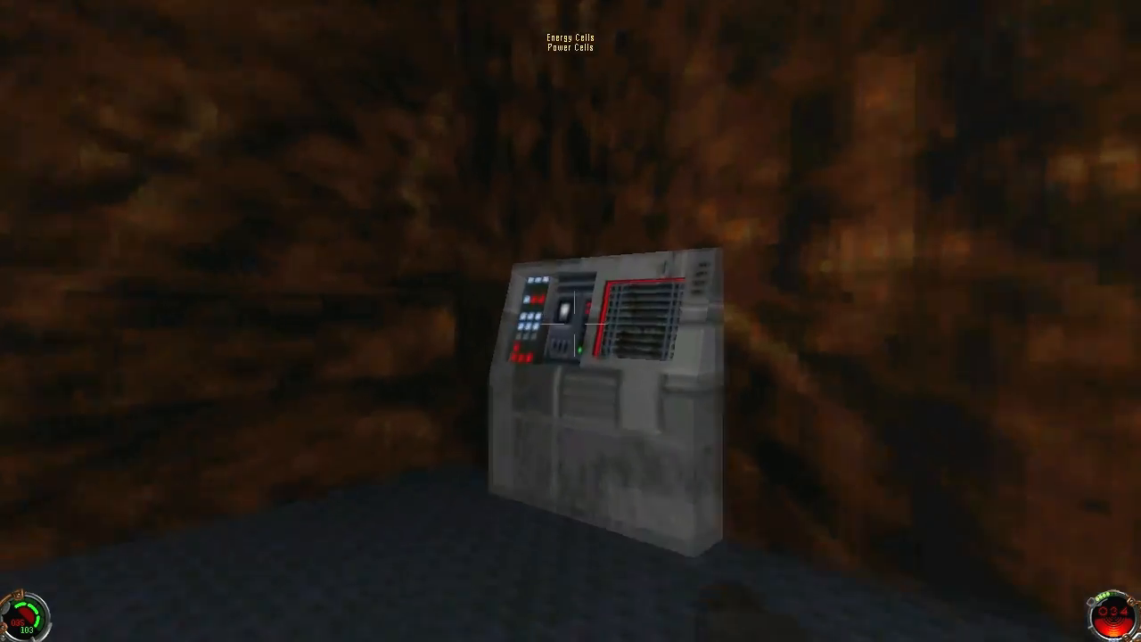
pyautogui.moveTo(571, 321)
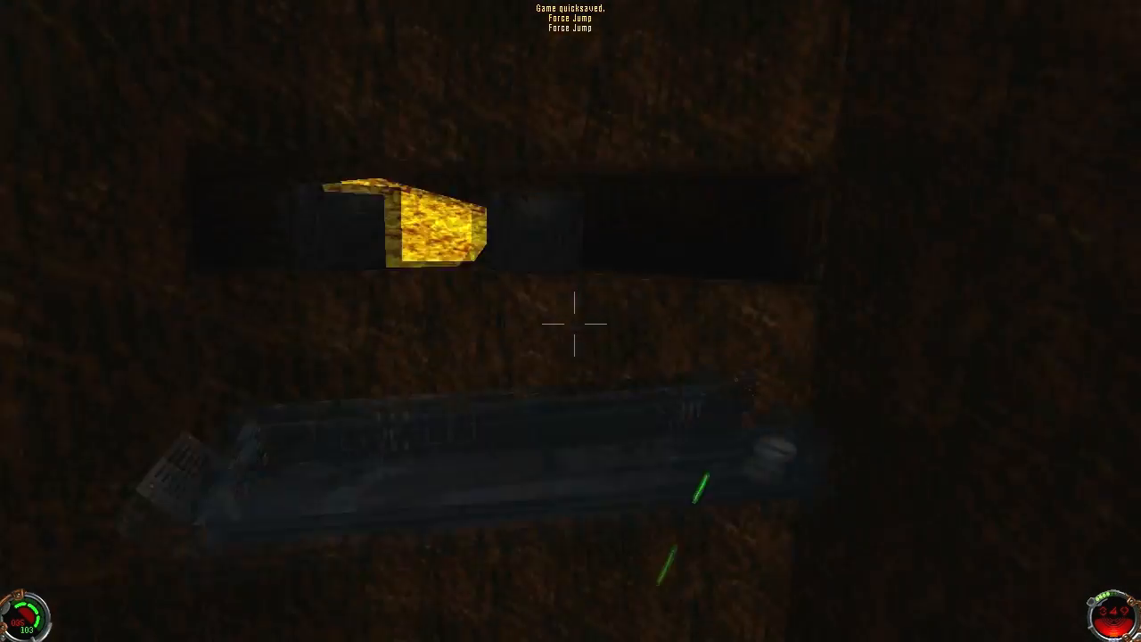
pyautogui.moveTo(571, 321)
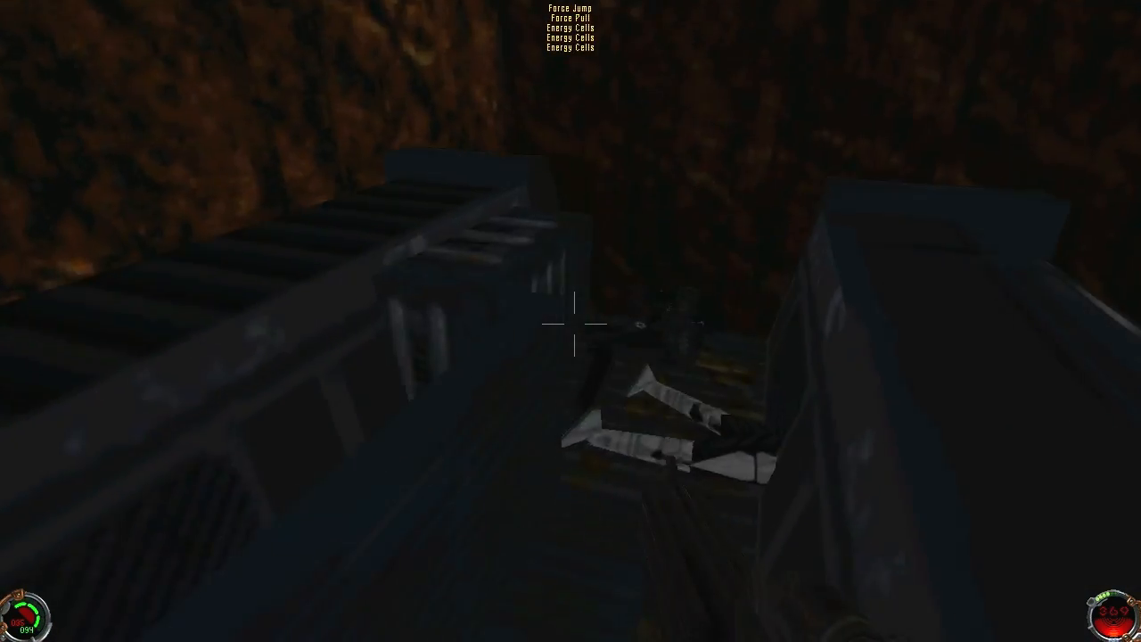
pyautogui.moveTo(571, 321)
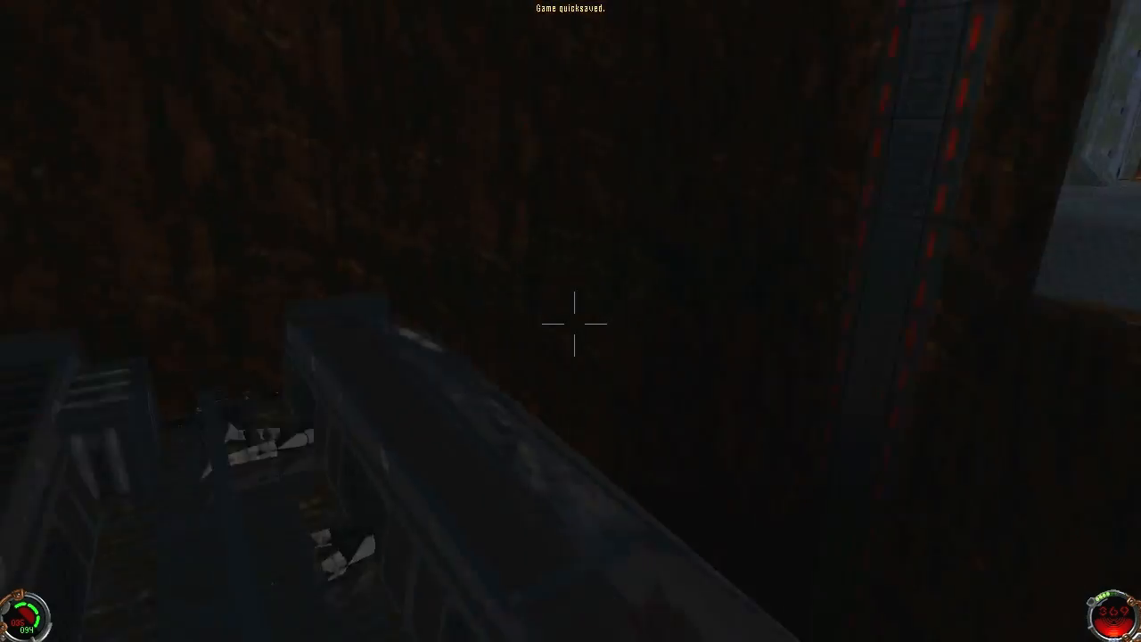
pyautogui.moveTo(571, 321)
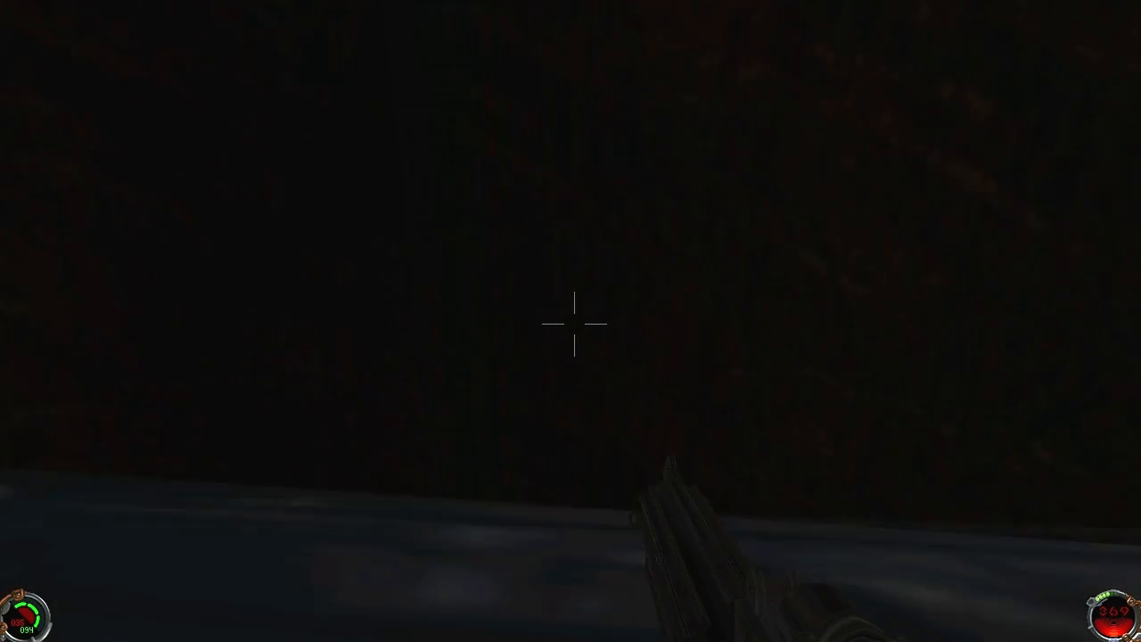
pyautogui.moveTo(571, 321)
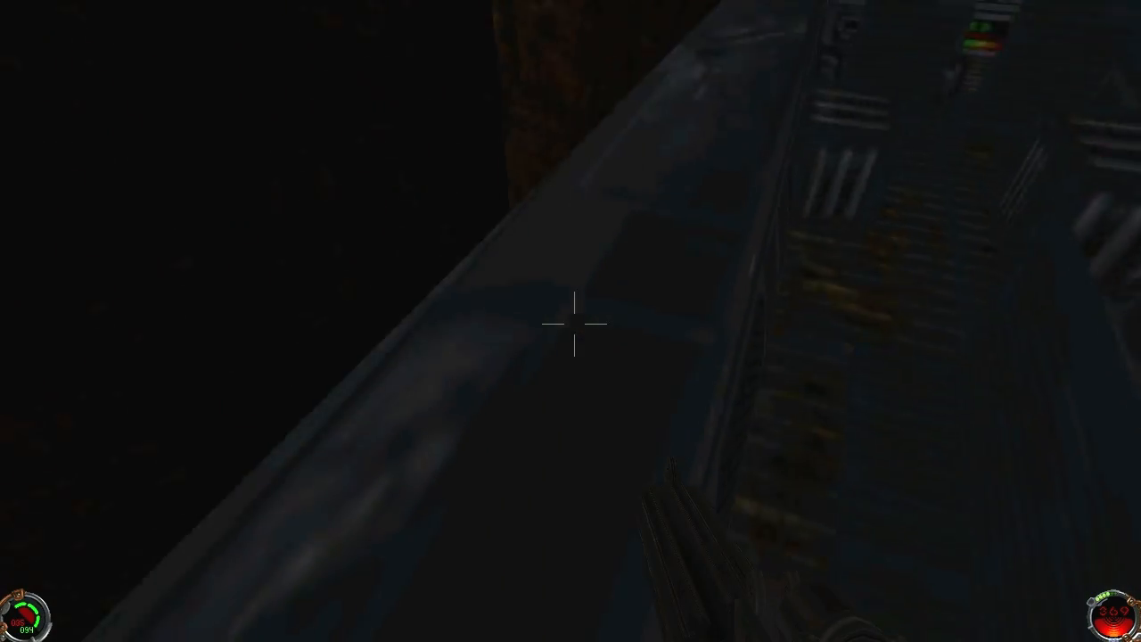
pyautogui.moveTo(571, 321)
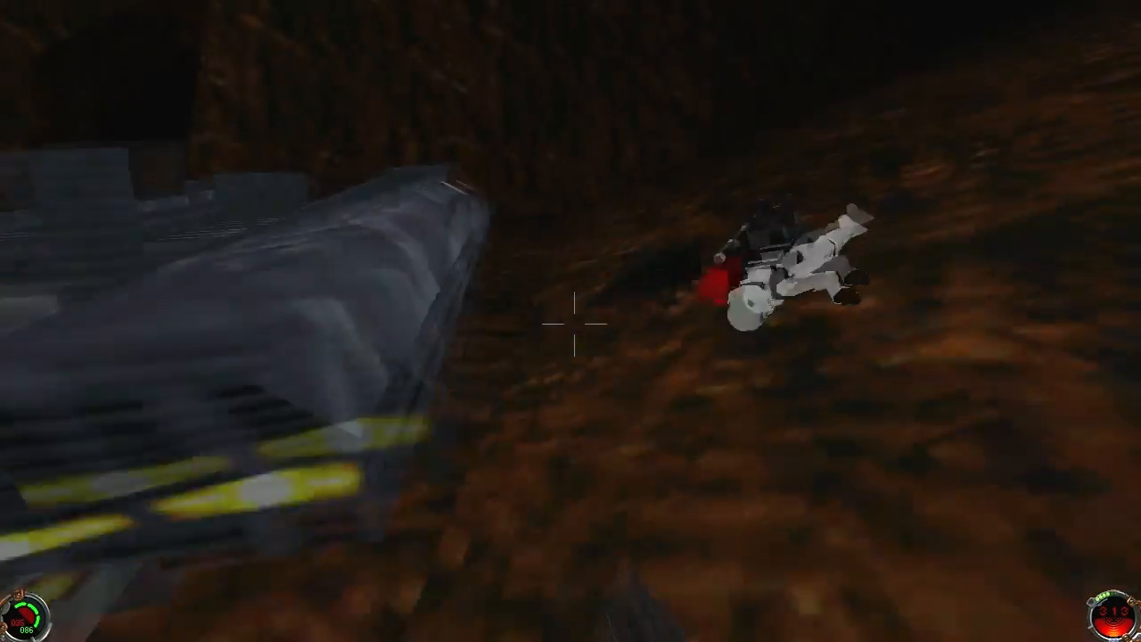
pyautogui.moveTo(570, 321)
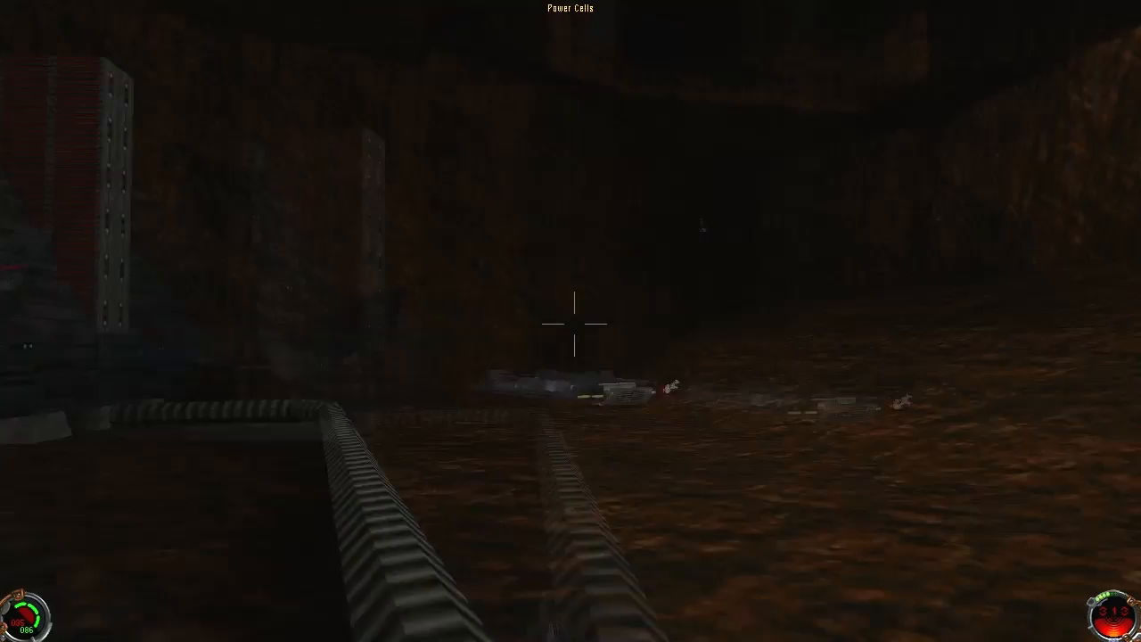
pyautogui.moveTo(571, 321)
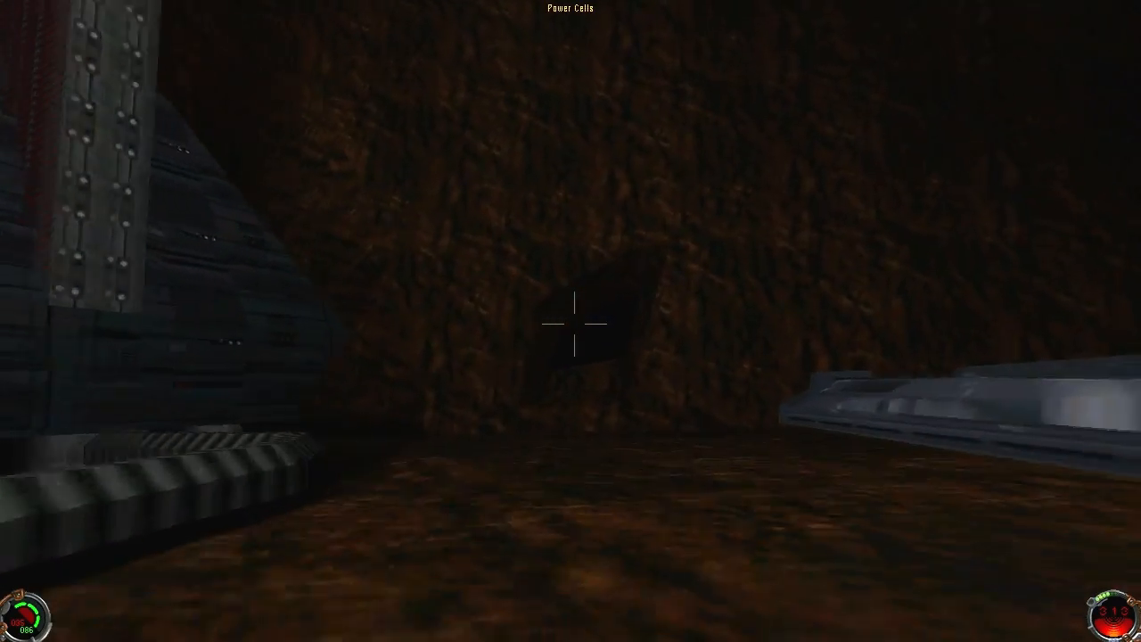
pyautogui.moveTo(571, 321)
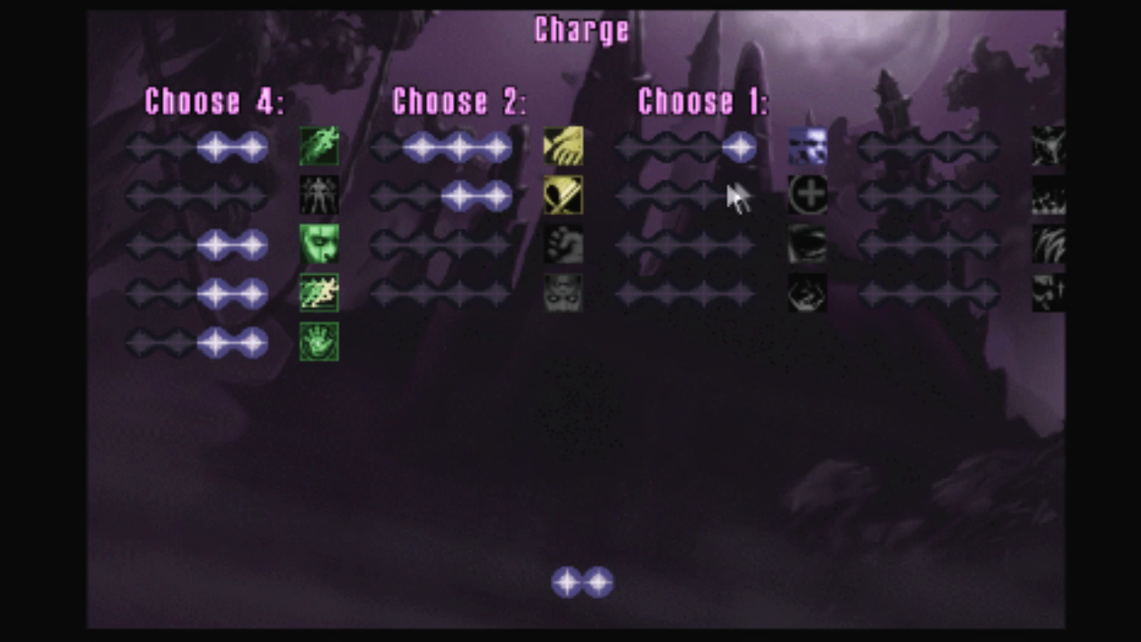
pyautogui.moveTo(824, 271)
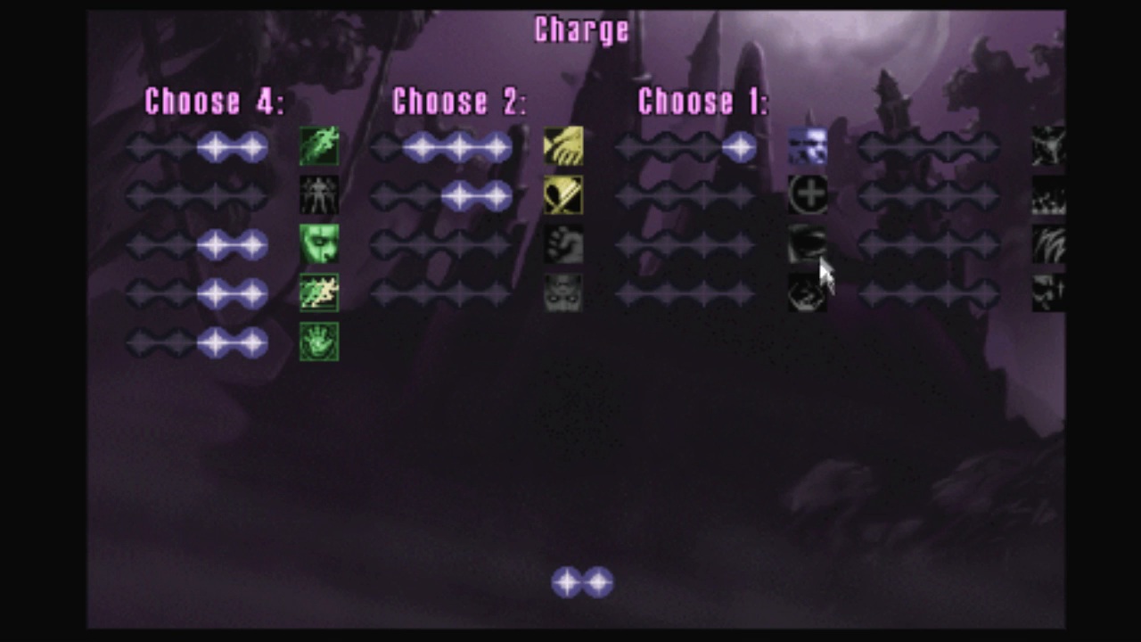
pyautogui.moveTo(827, 272)
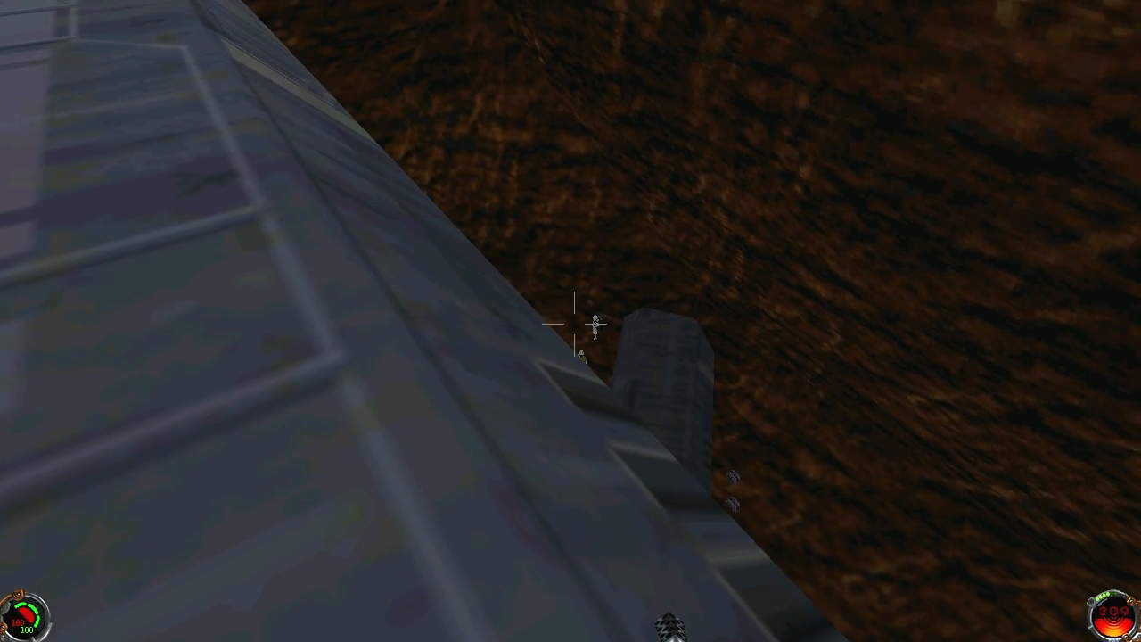
pyautogui.moveTo(570, 321)
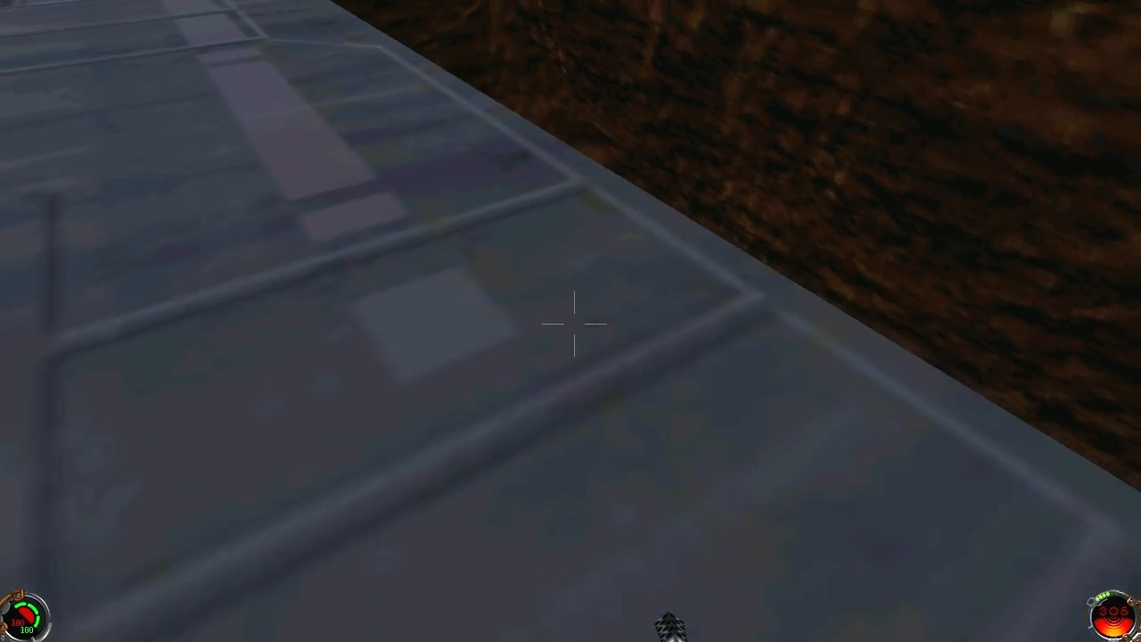
pyautogui.moveTo(571, 321)
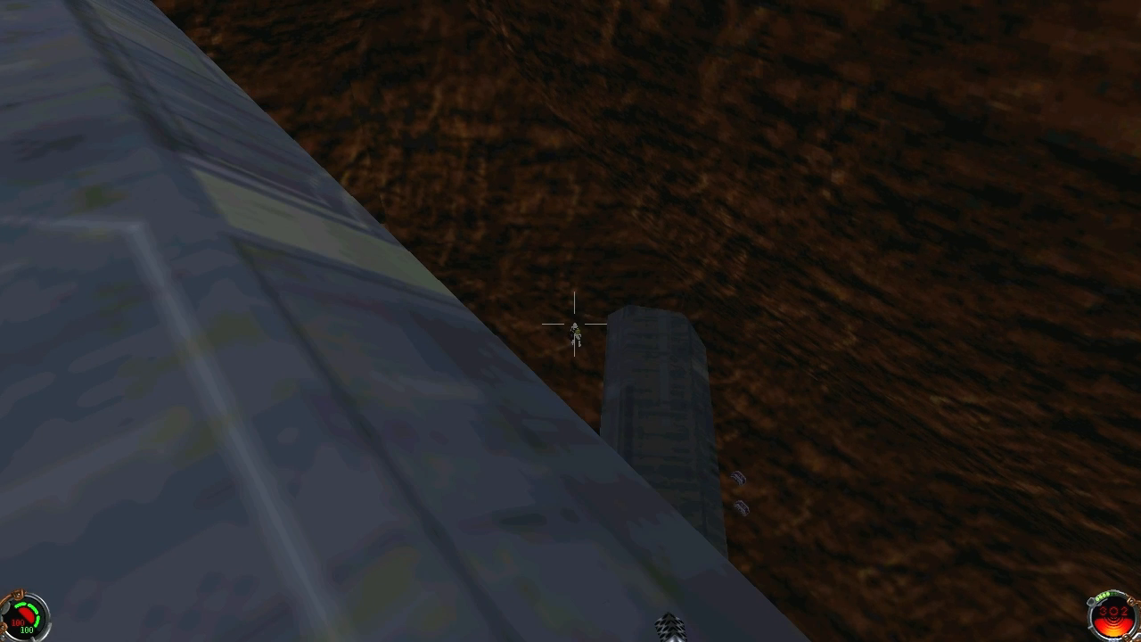
pyautogui.moveTo(571, 321)
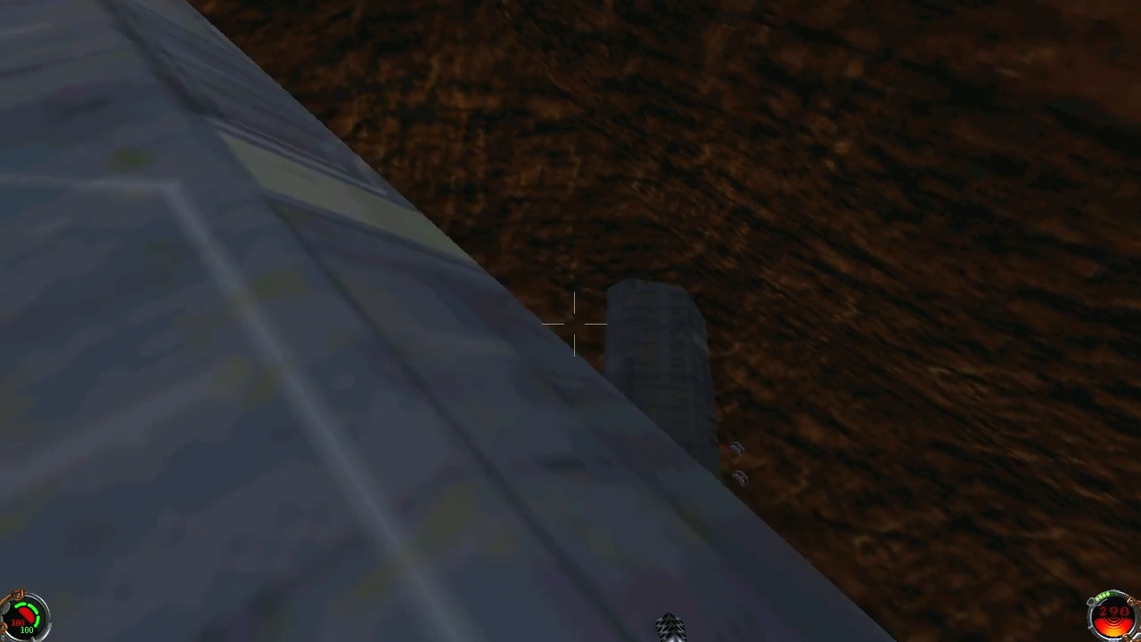
pyautogui.moveTo(570, 321)
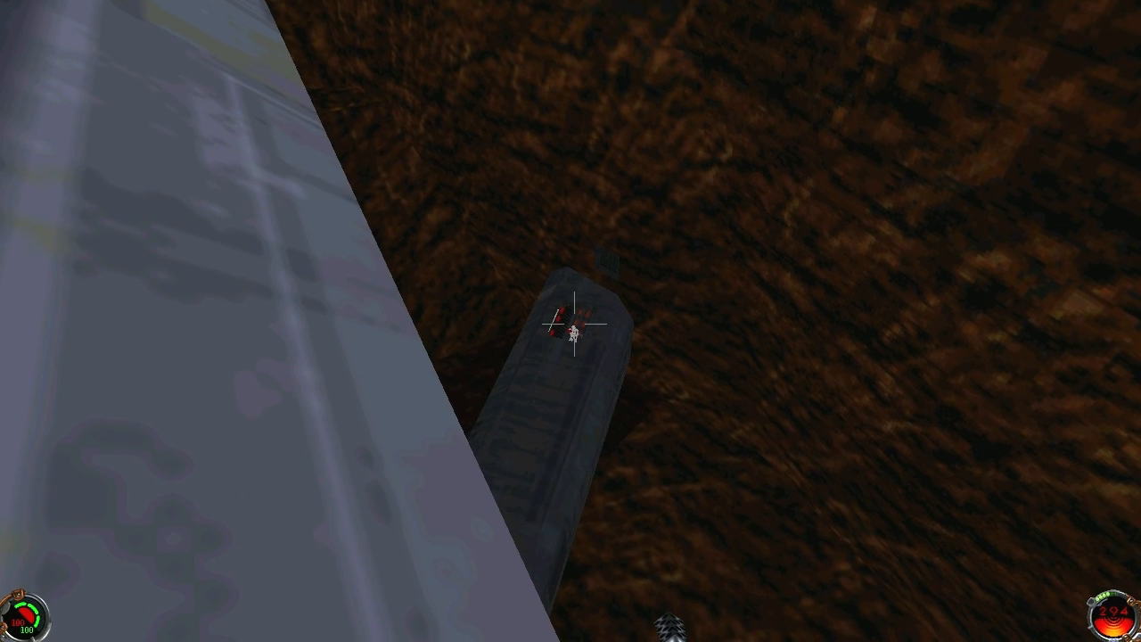
pyautogui.moveTo(571, 321)
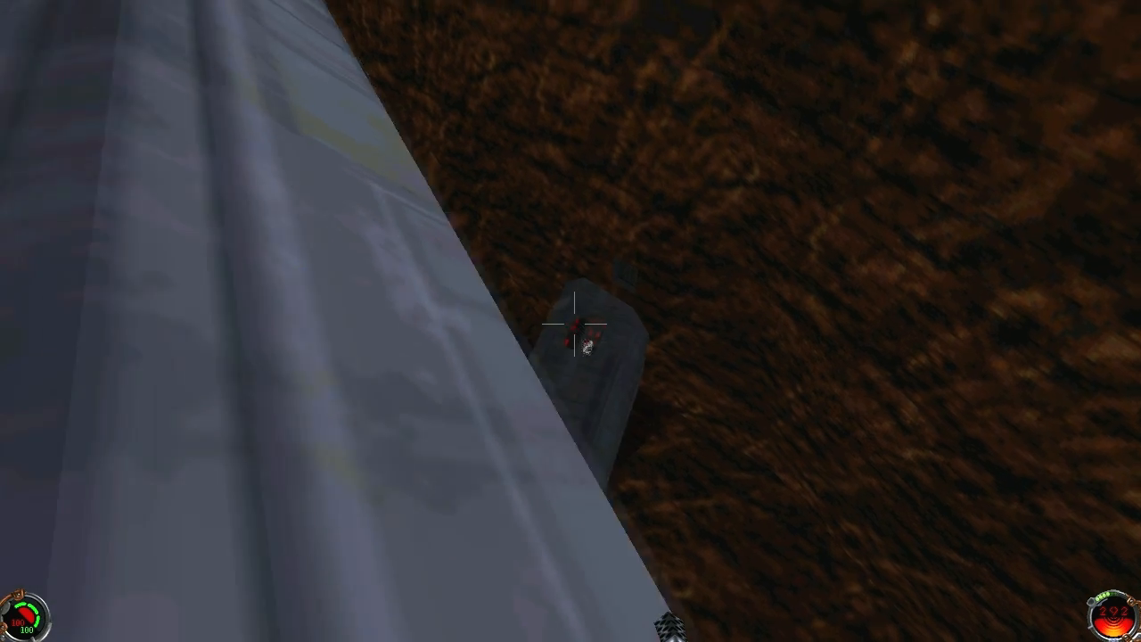
pyautogui.moveTo(571, 338)
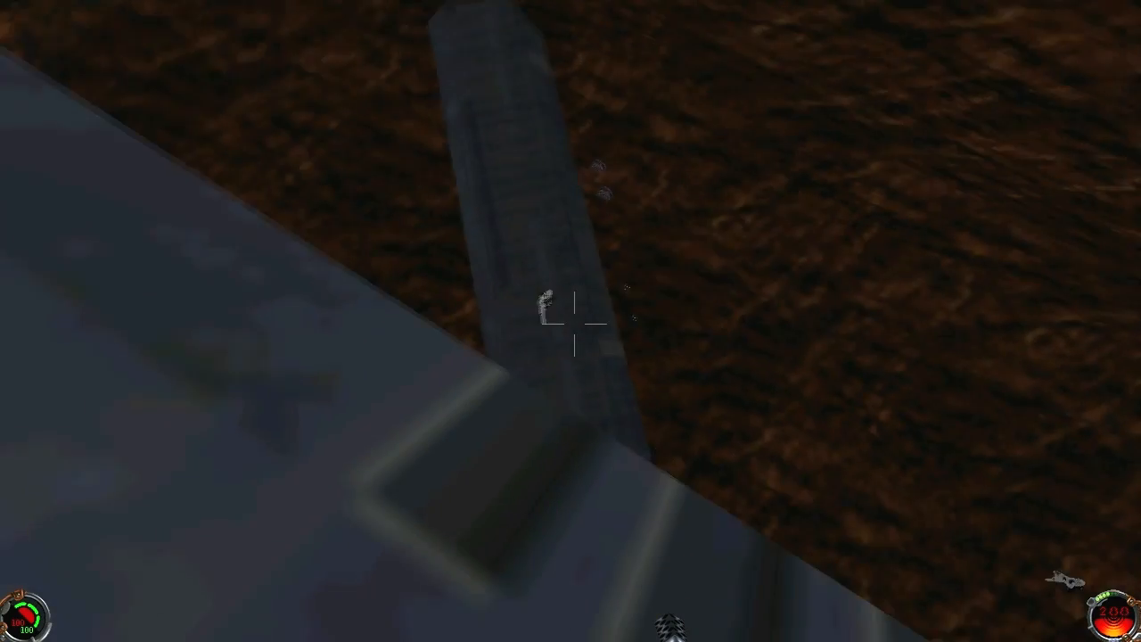
pyautogui.moveTo(570, 321)
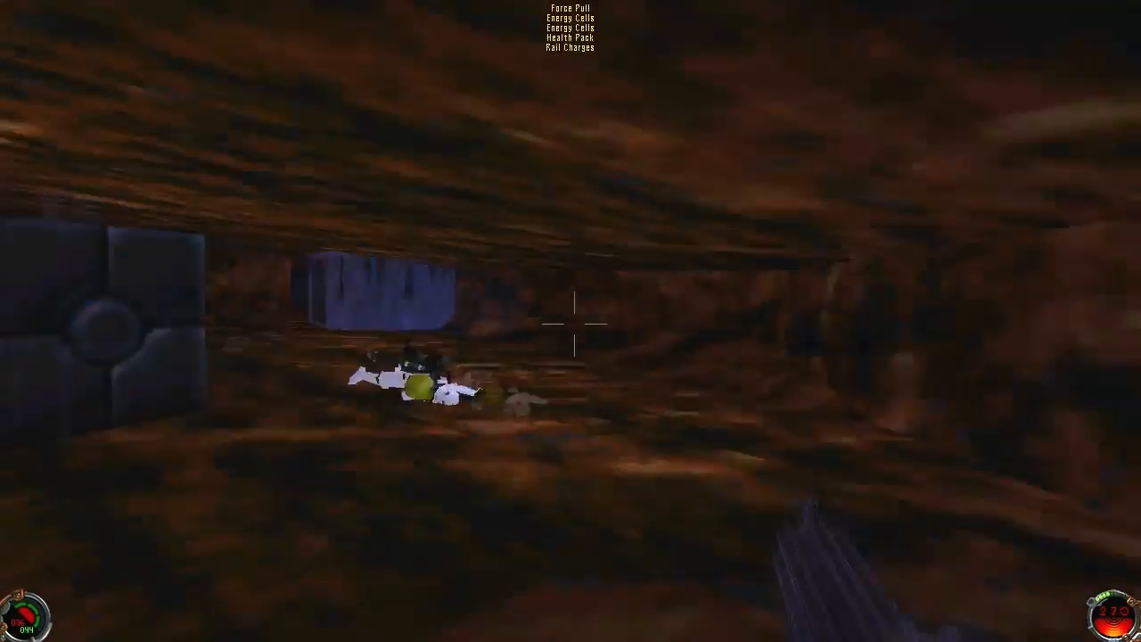
pyautogui.moveTo(571, 321)
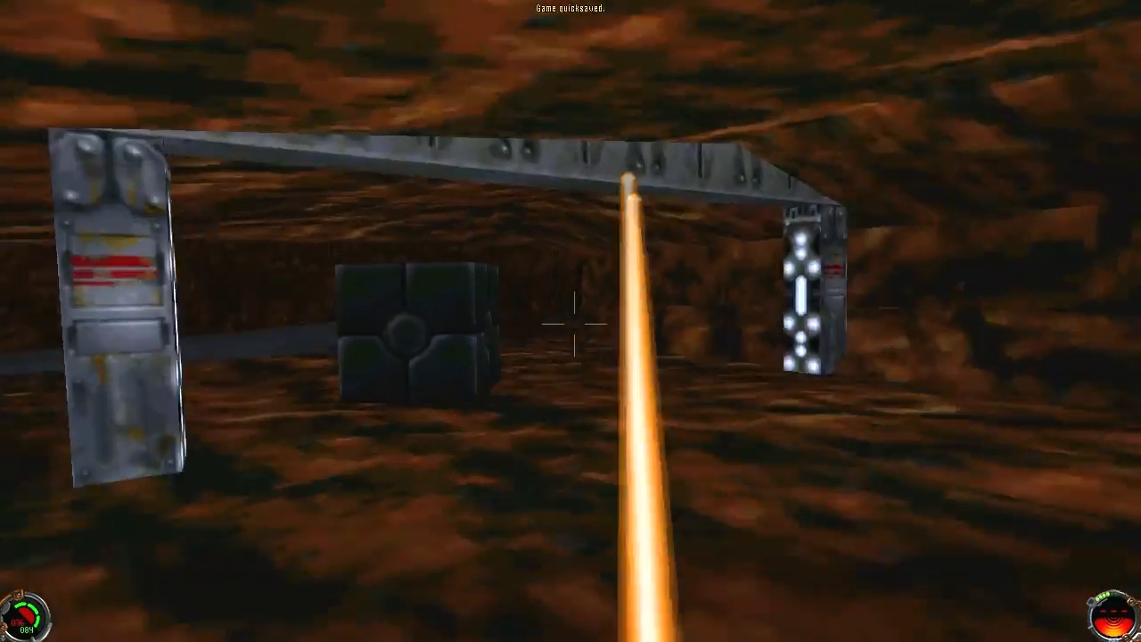
pyautogui.moveTo(571, 321)
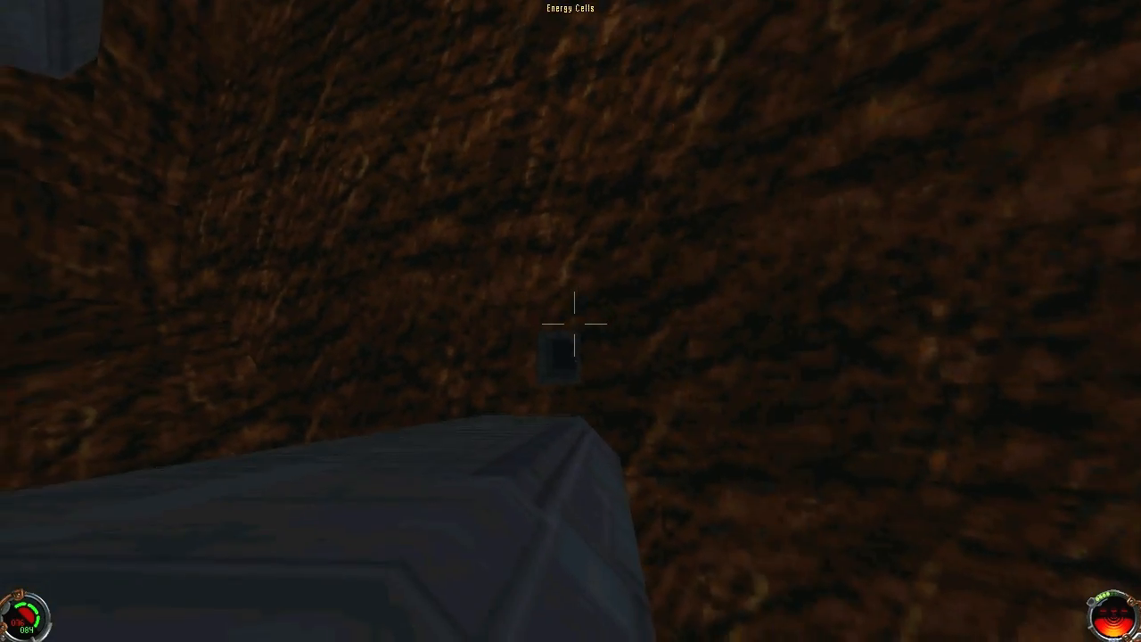
pyautogui.click(575, 325)
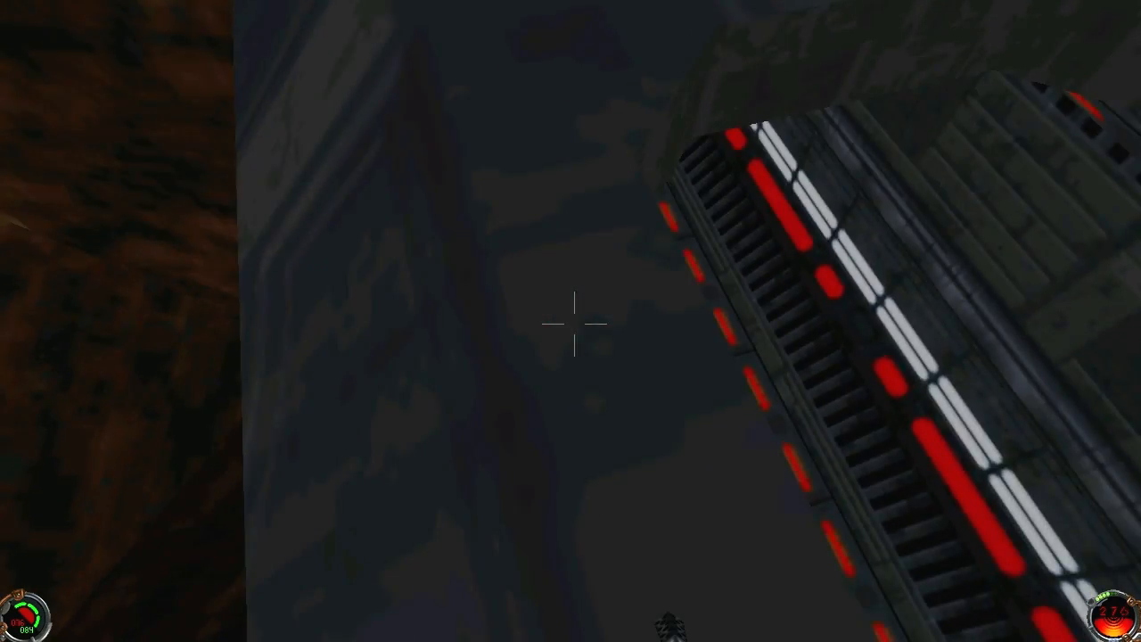
pyautogui.moveTo(571, 321)
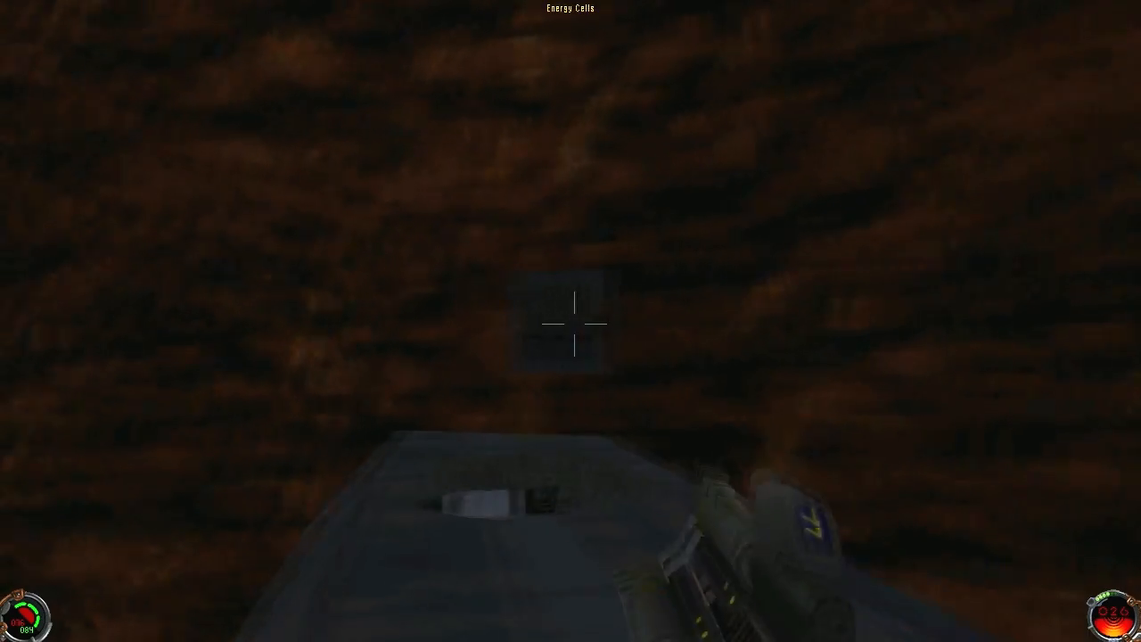
pyautogui.moveTo(571, 321)
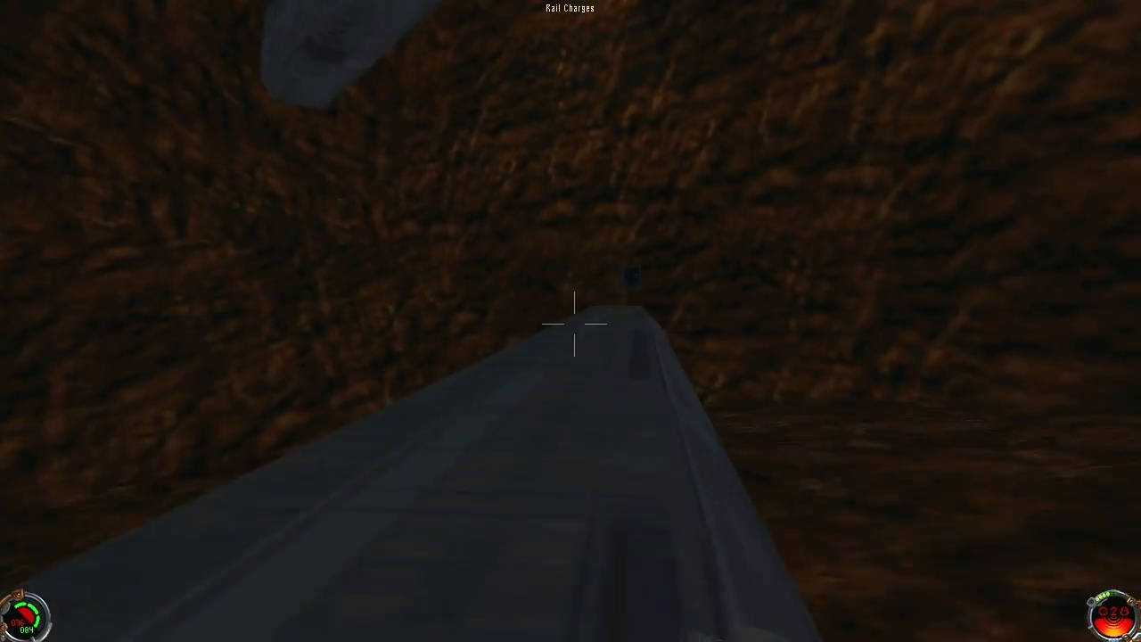
pyautogui.press('F5')
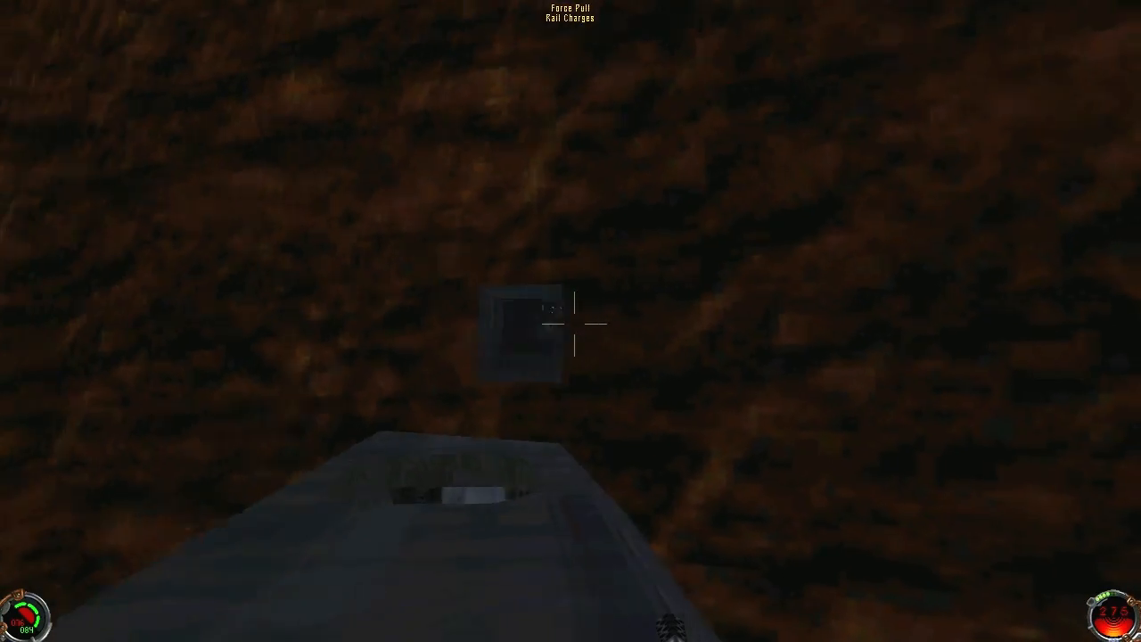
pyautogui.moveTo(571, 321)
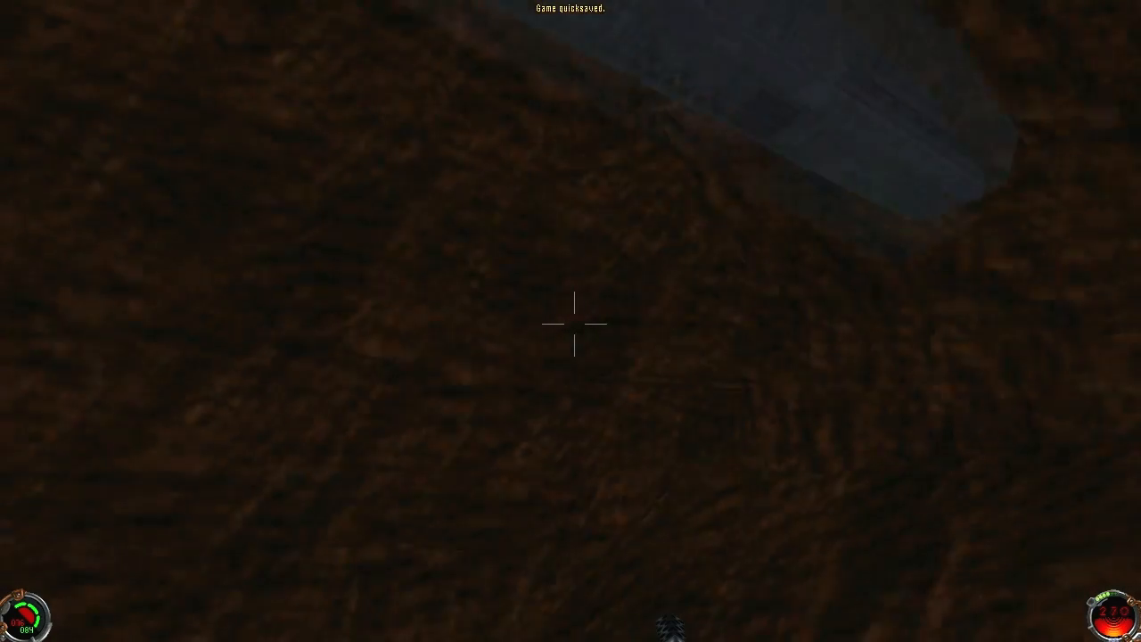
pyautogui.moveTo(571, 321)
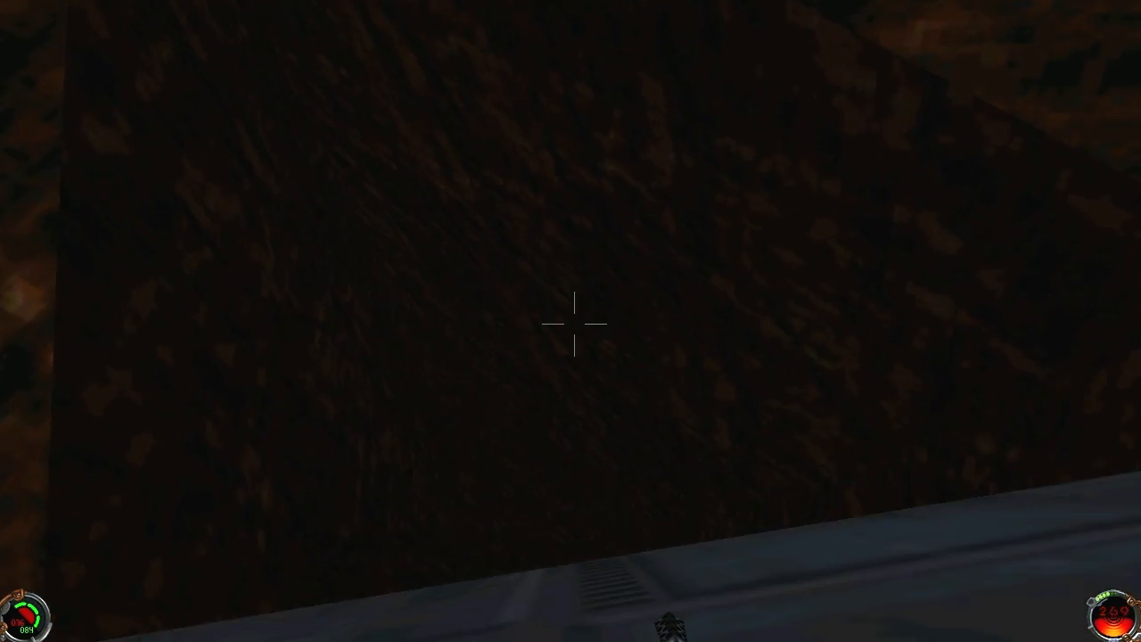
pyautogui.moveTo(571, 322)
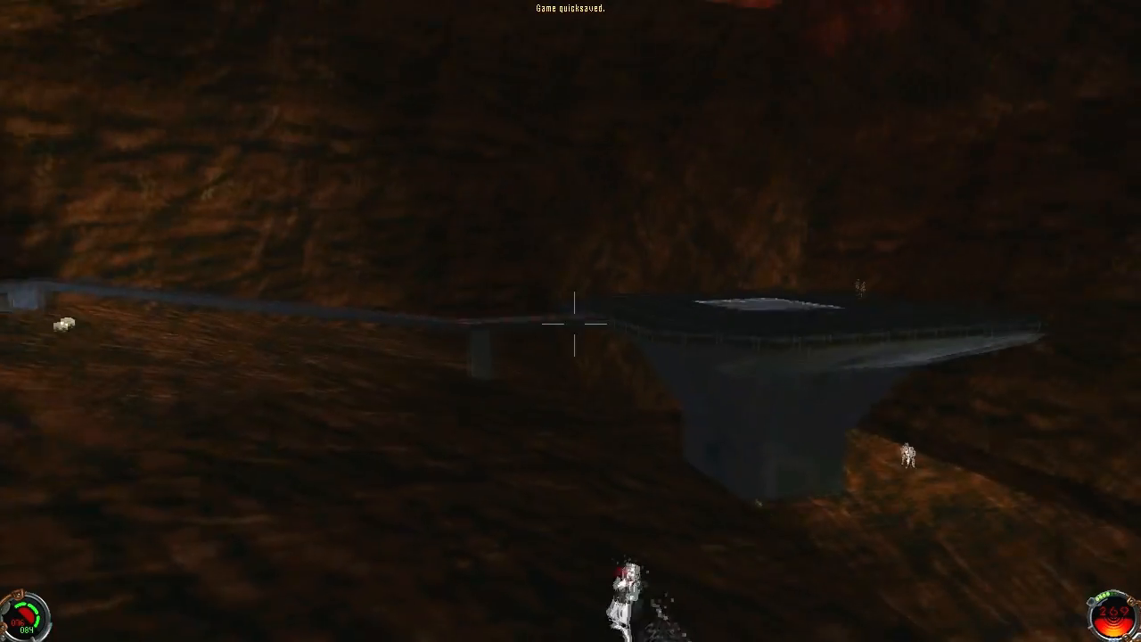
pyautogui.moveTo(571, 321)
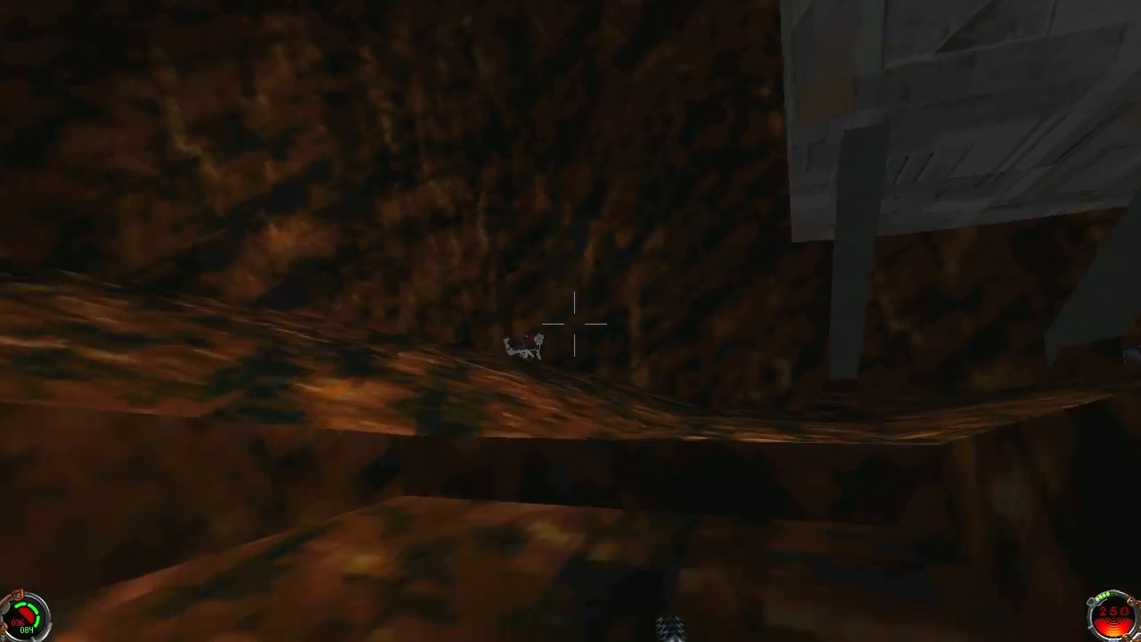
pyautogui.moveTo(571, 321)
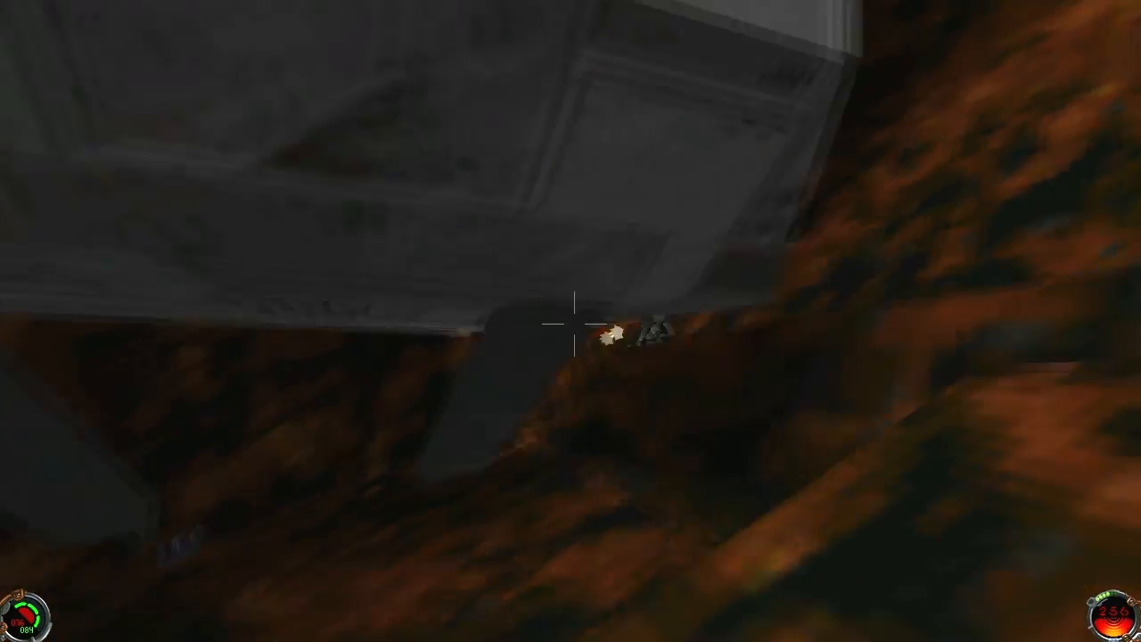
pyautogui.moveTo(571, 321)
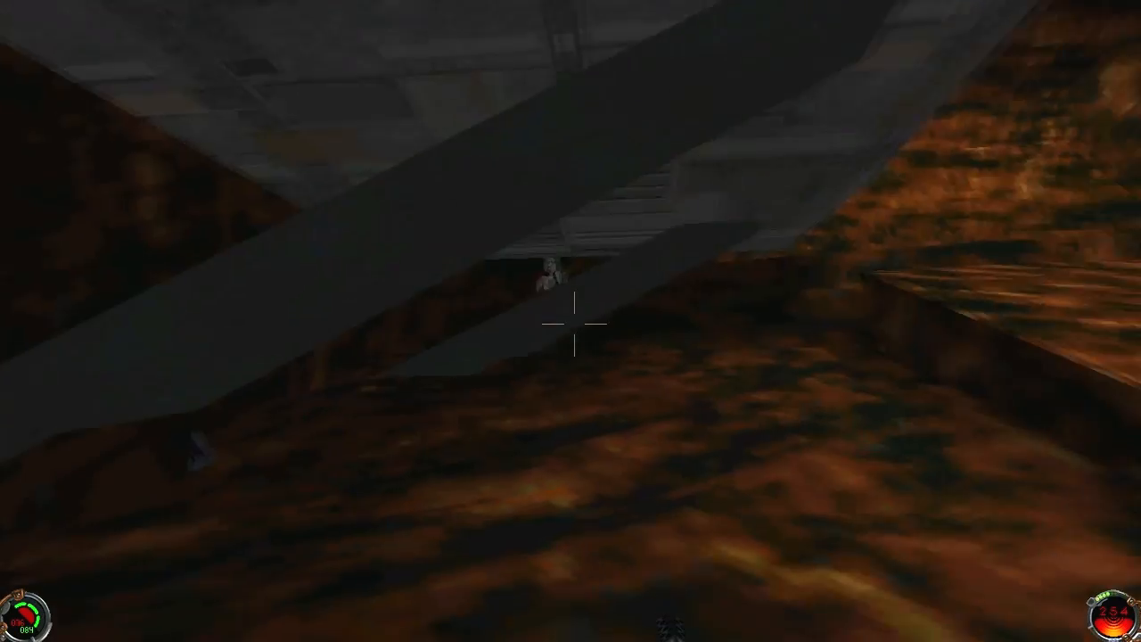
pyautogui.moveTo(571, 321)
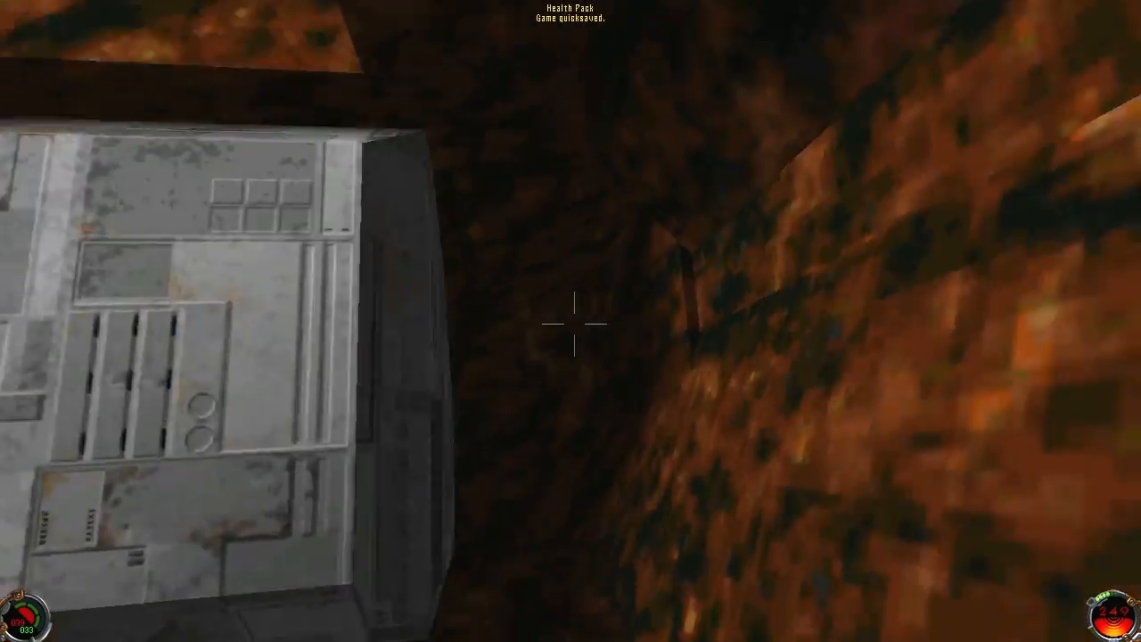
pyautogui.moveTo(571, 321)
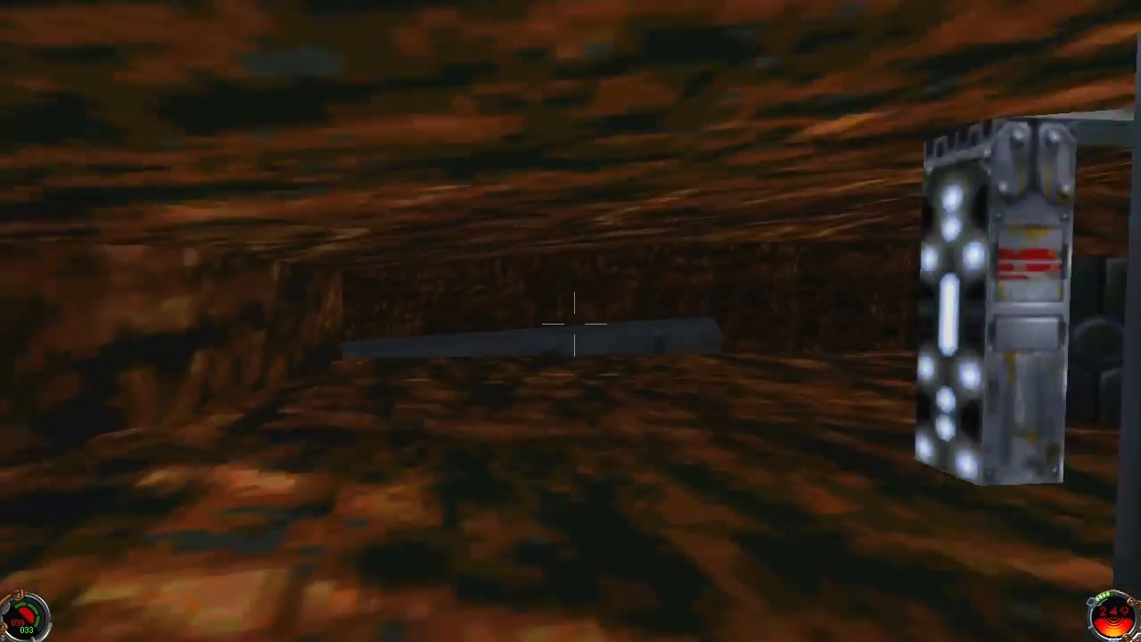
pyautogui.moveTo(571, 321)
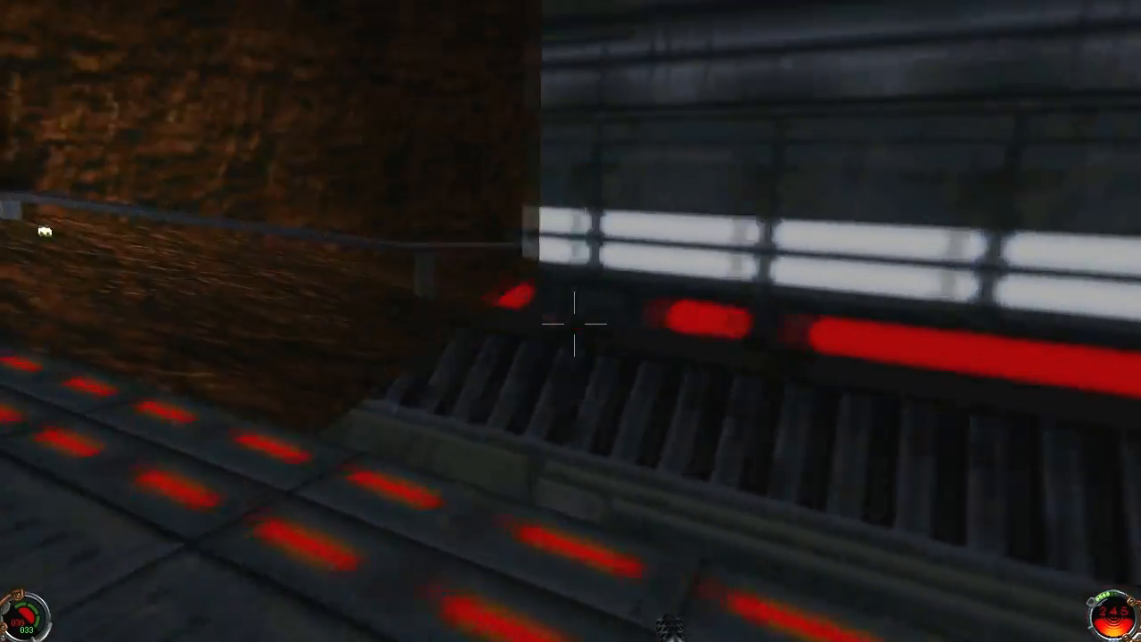
pyautogui.moveTo(571, 321)
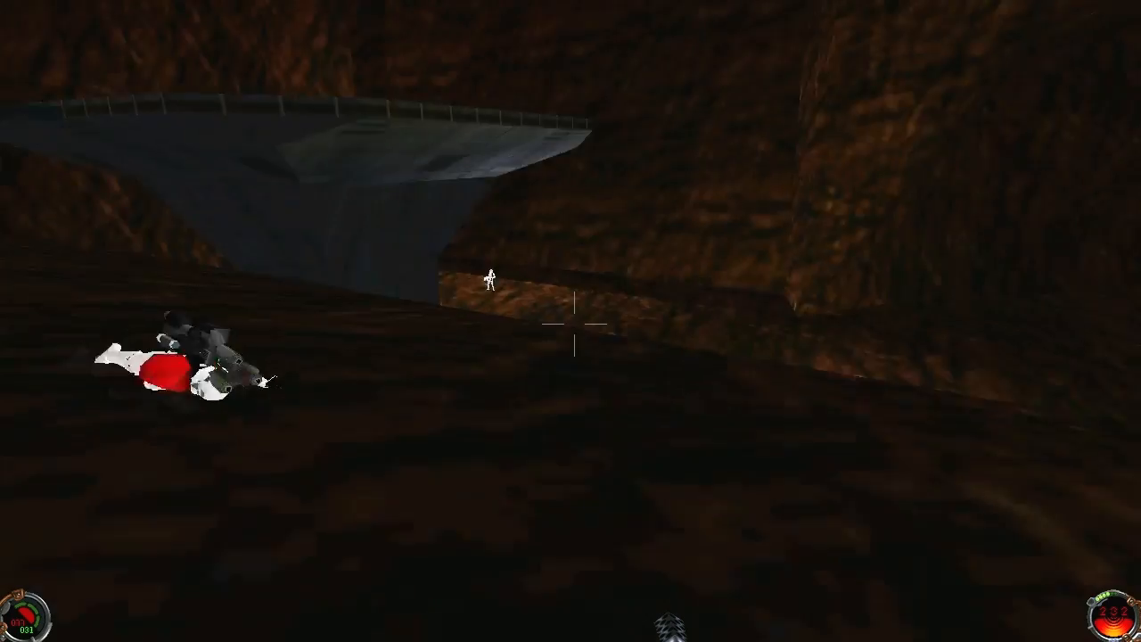
pyautogui.moveTo(570, 321)
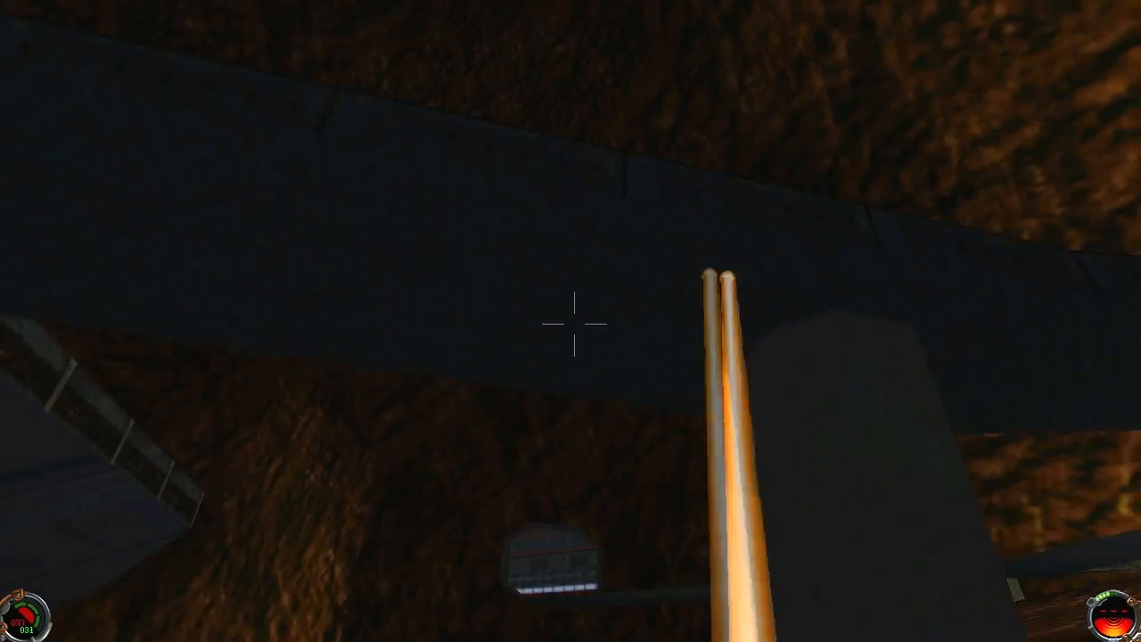
pyautogui.moveTo(571, 321)
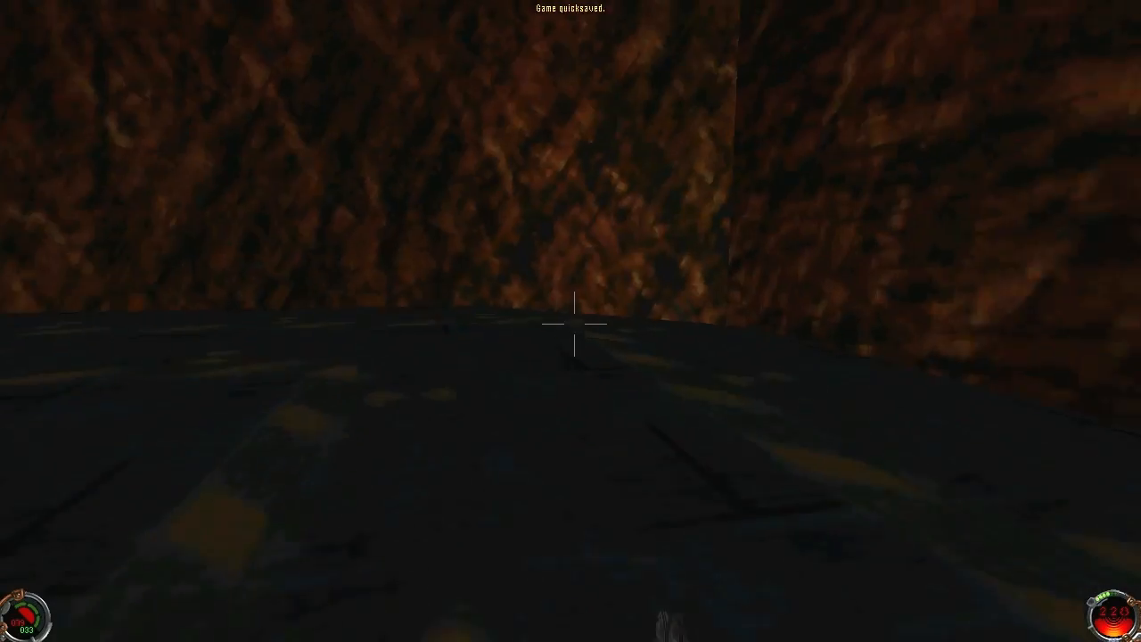
pyautogui.moveTo(571, 321)
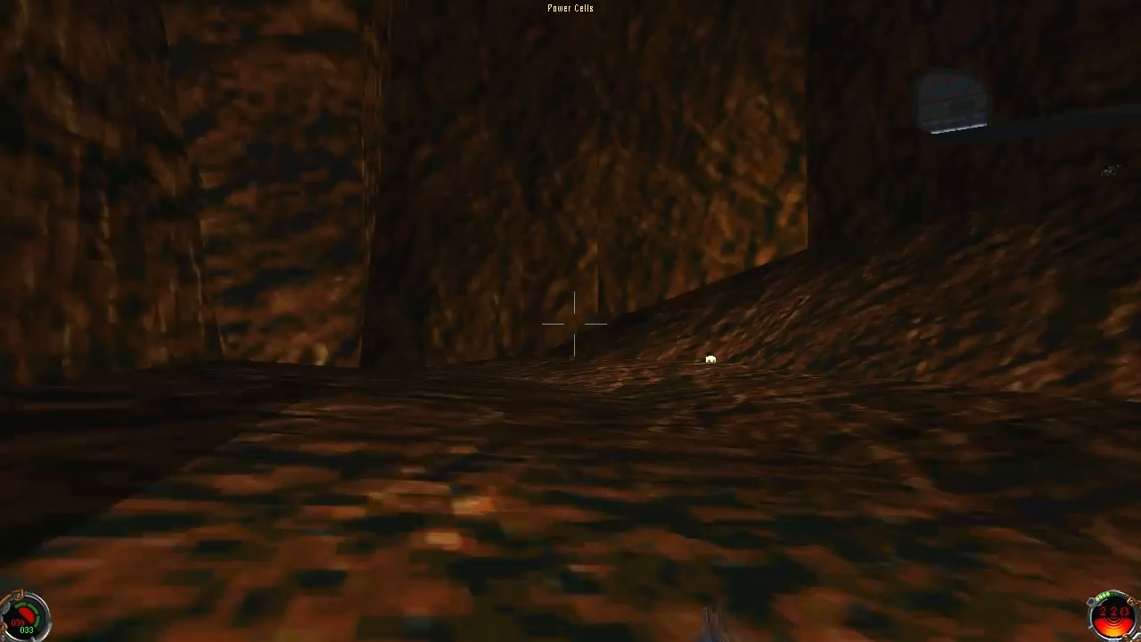
pyautogui.press('w')
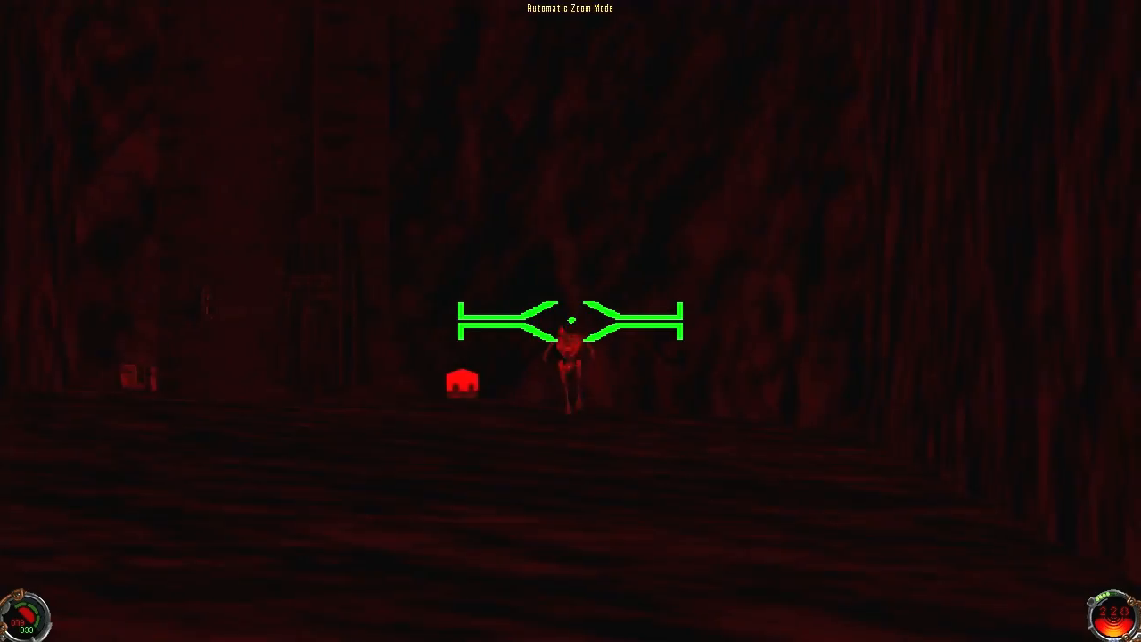
pyautogui.click(567, 321)
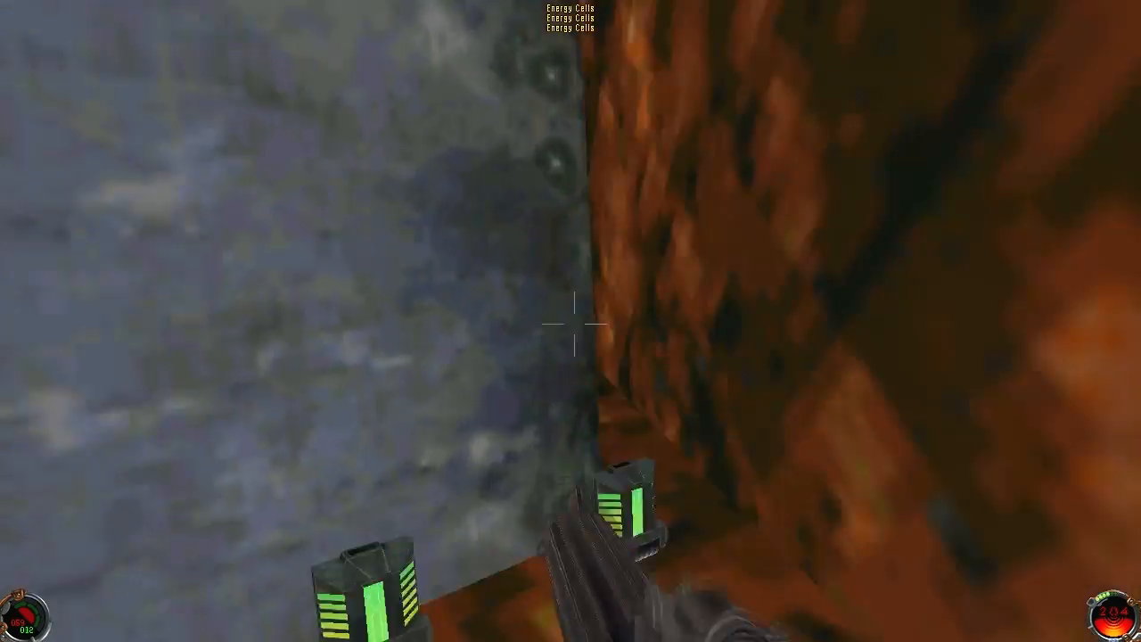
pyautogui.moveTo(571, 321)
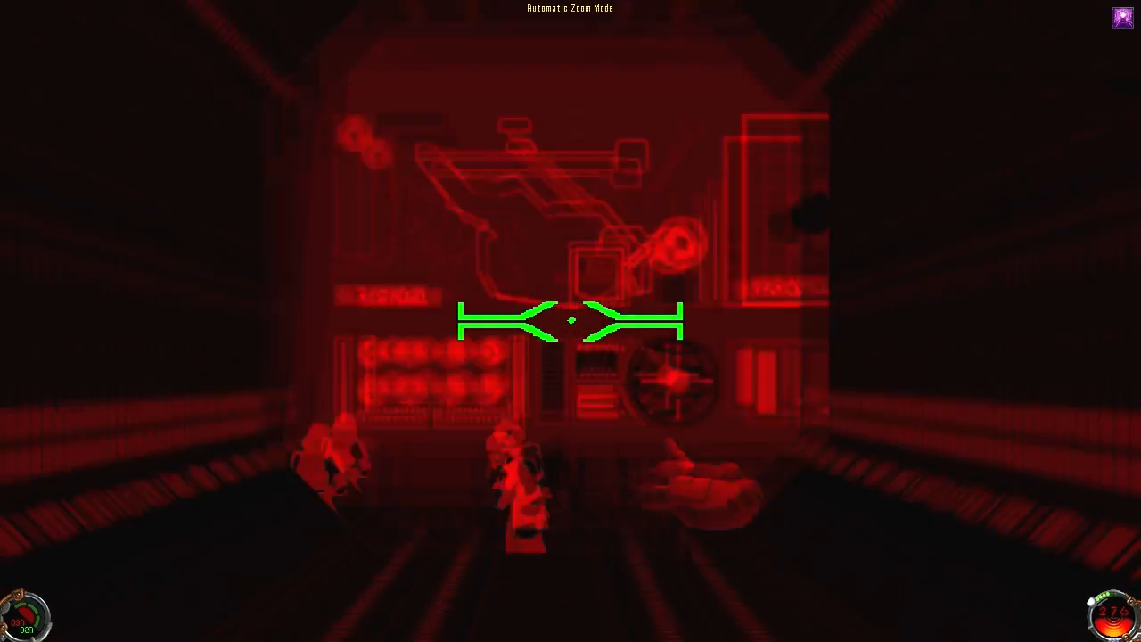
pyautogui.moveTo(571, 321)
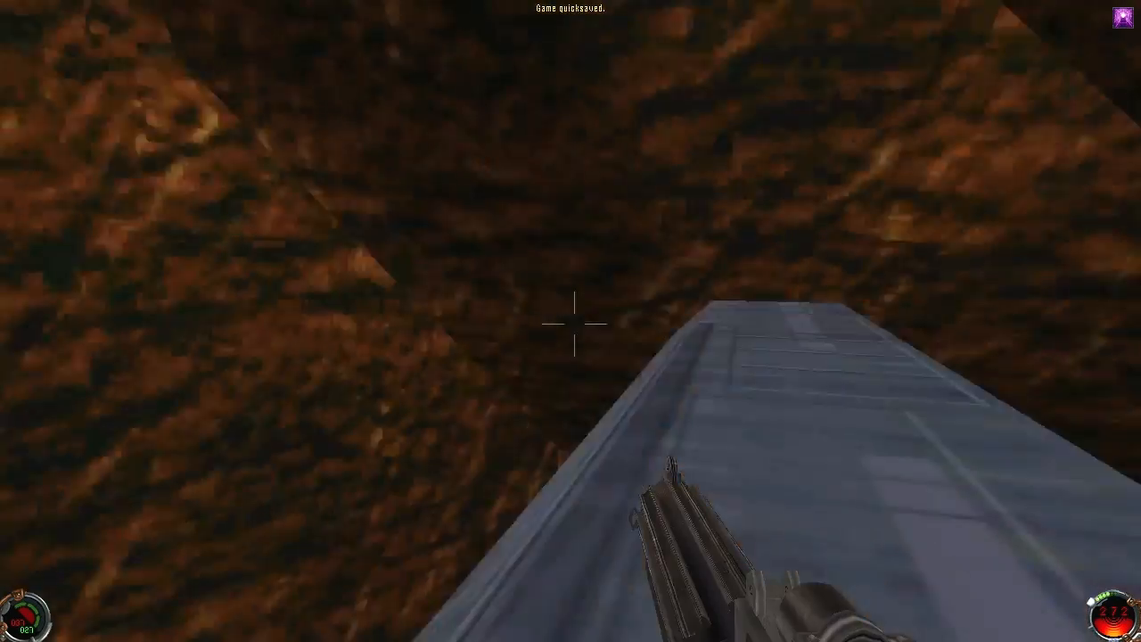
pyautogui.moveTo(571, 321)
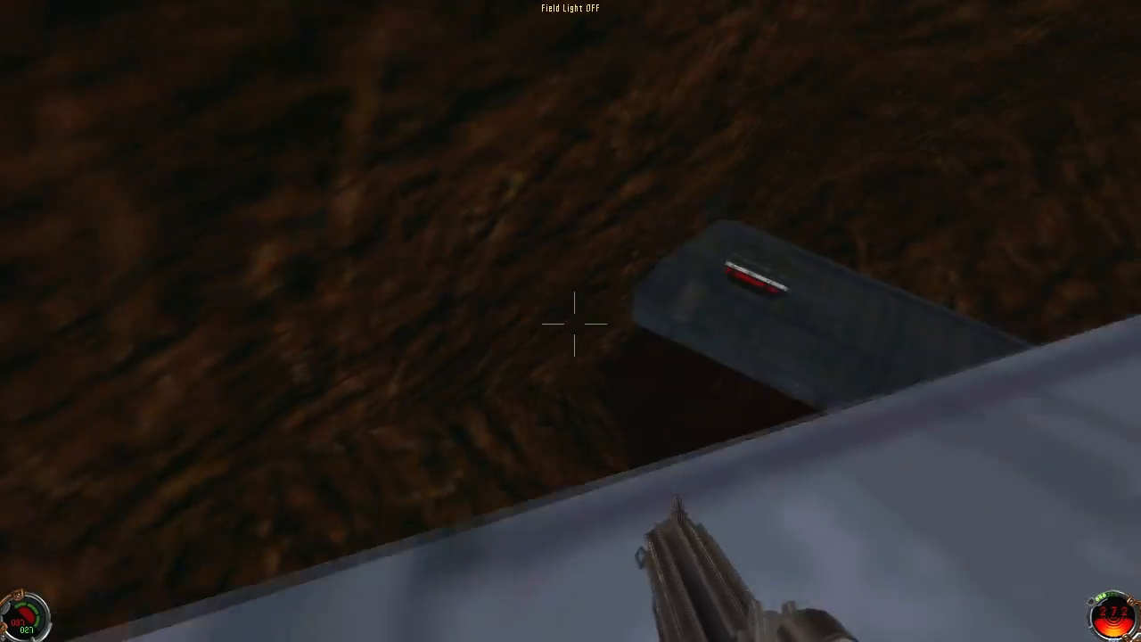
pyautogui.moveTo(570, 321)
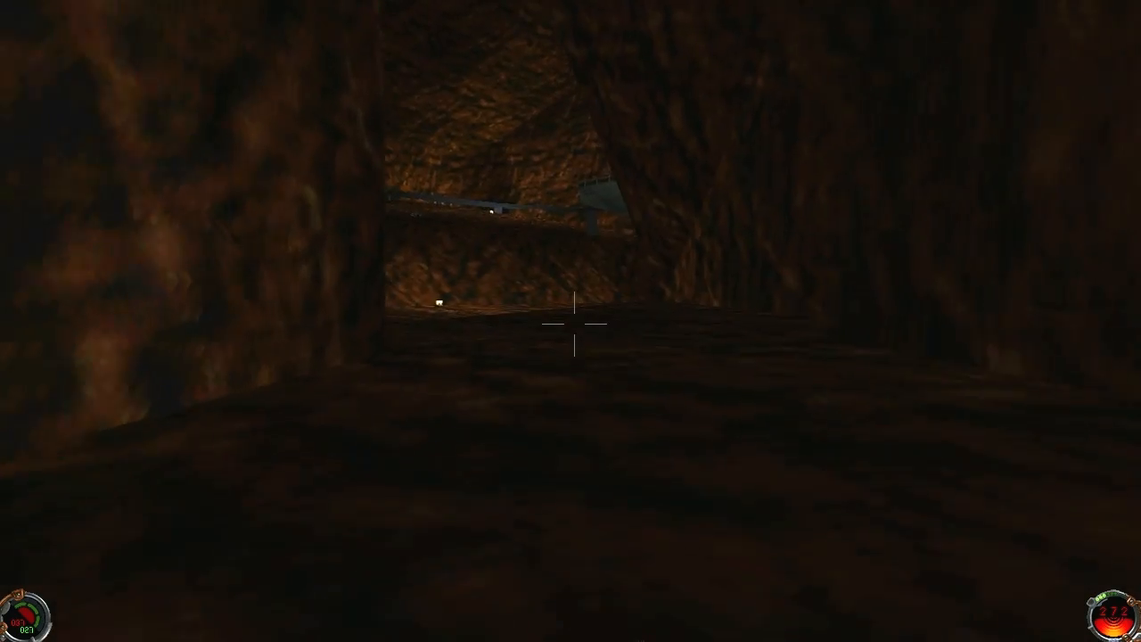
pyautogui.moveTo(571, 321)
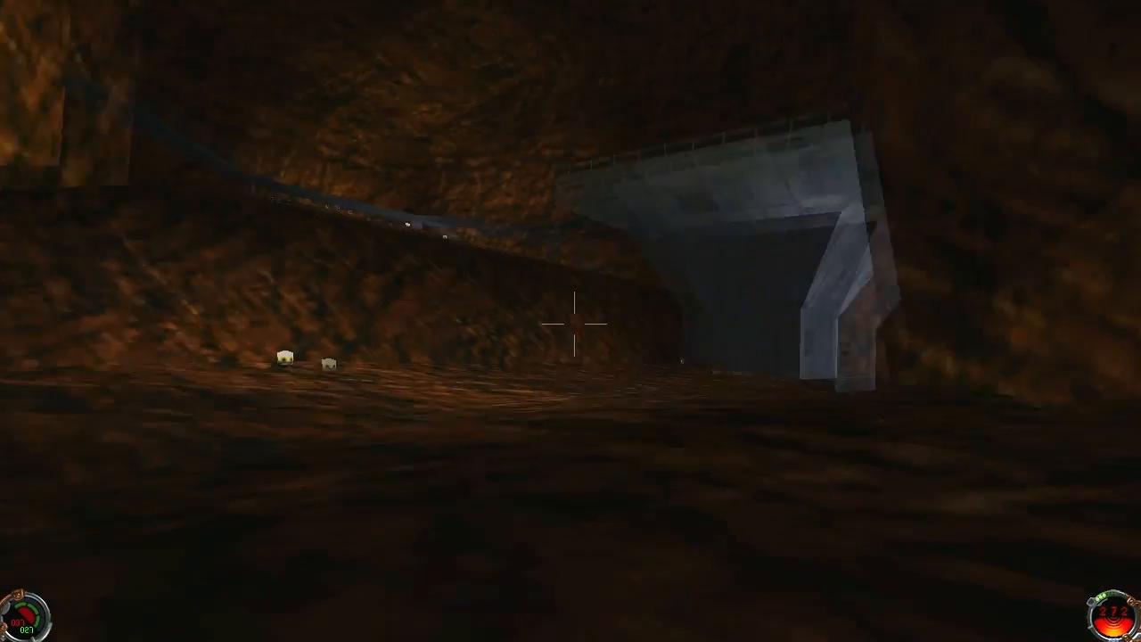
pyautogui.moveTo(570, 321)
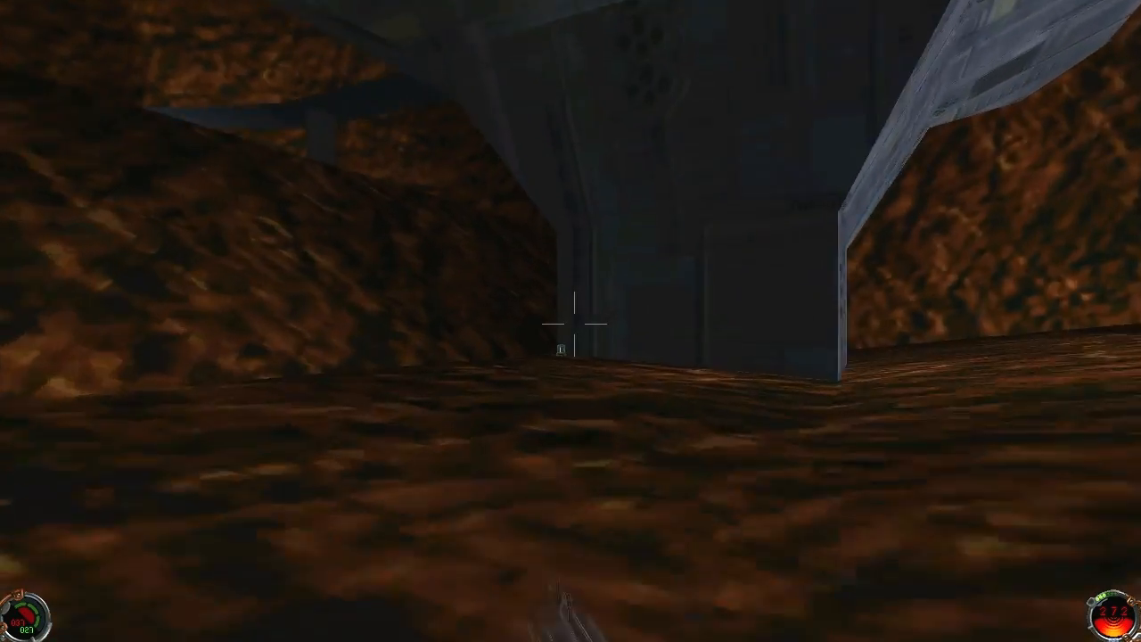
pyautogui.moveTo(571, 321)
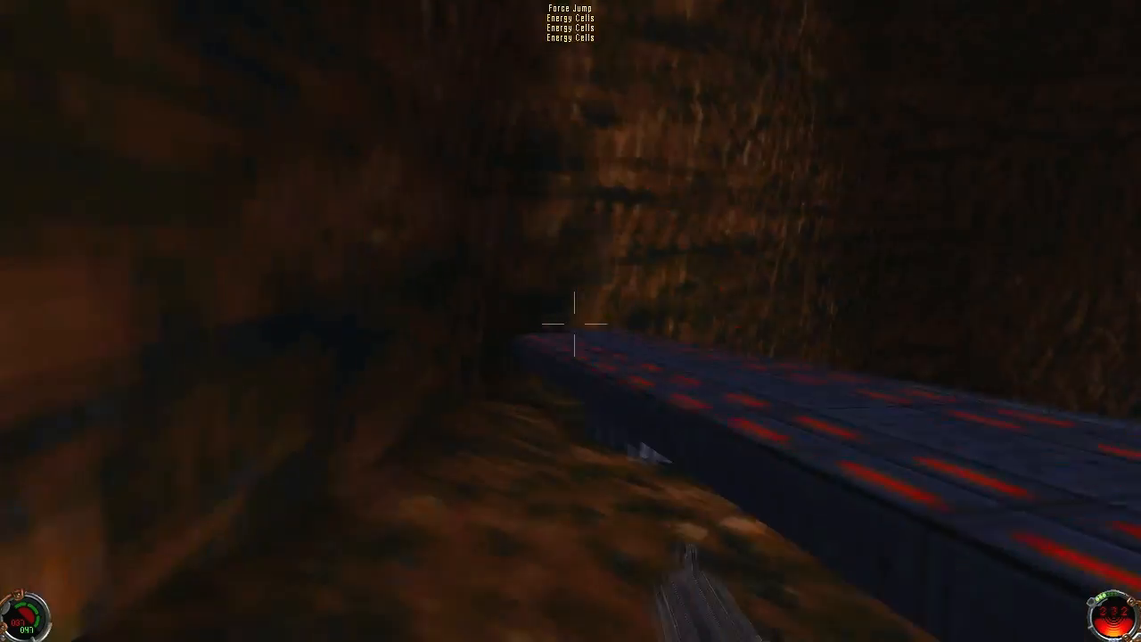
pyautogui.moveTo(570, 321)
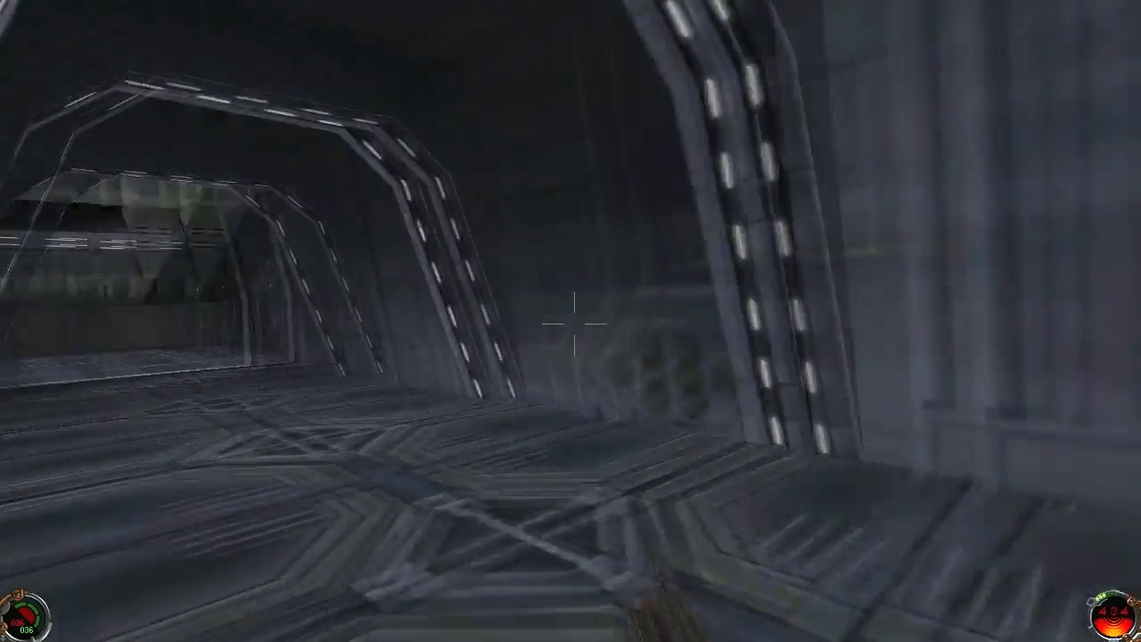
pyautogui.moveTo(571, 321)
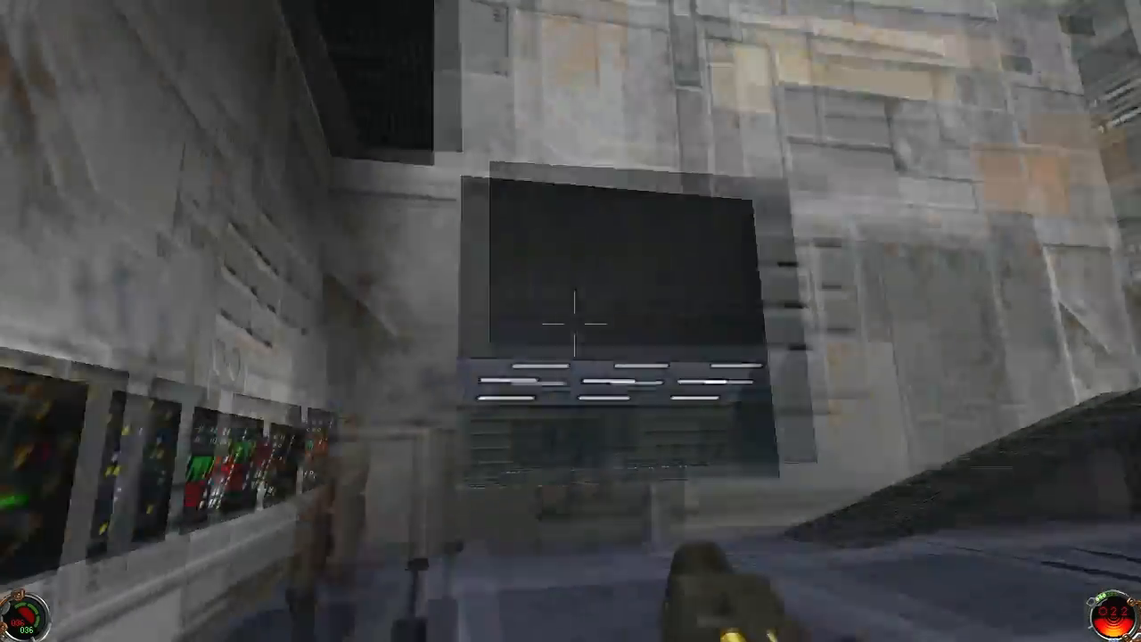
pyautogui.moveTo(570, 321)
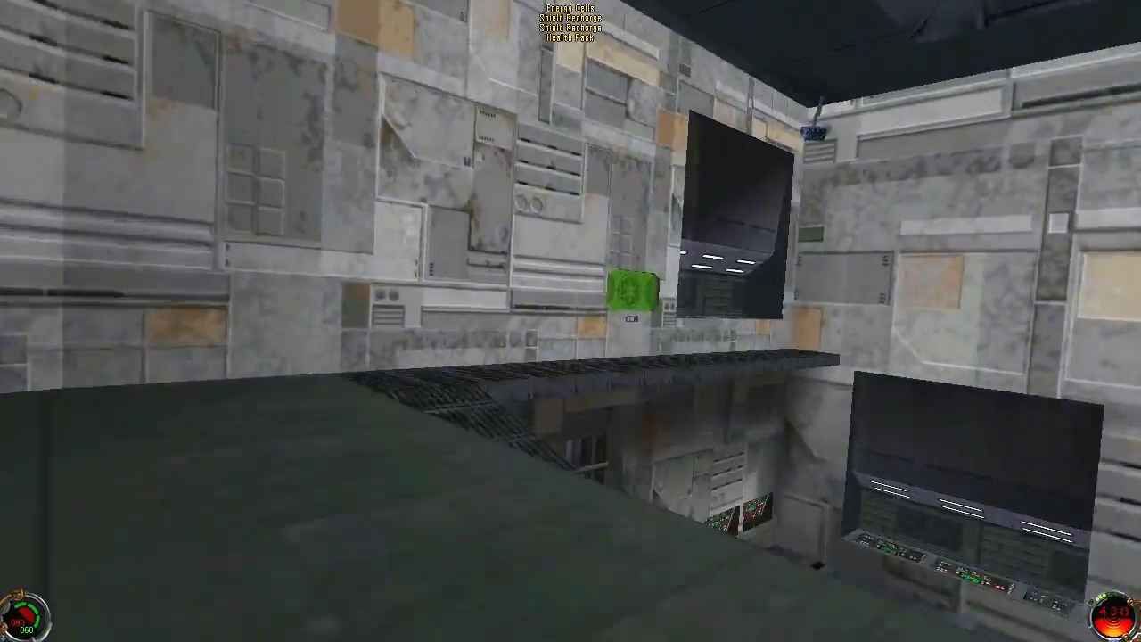
pyautogui.moveTo(571, 321)
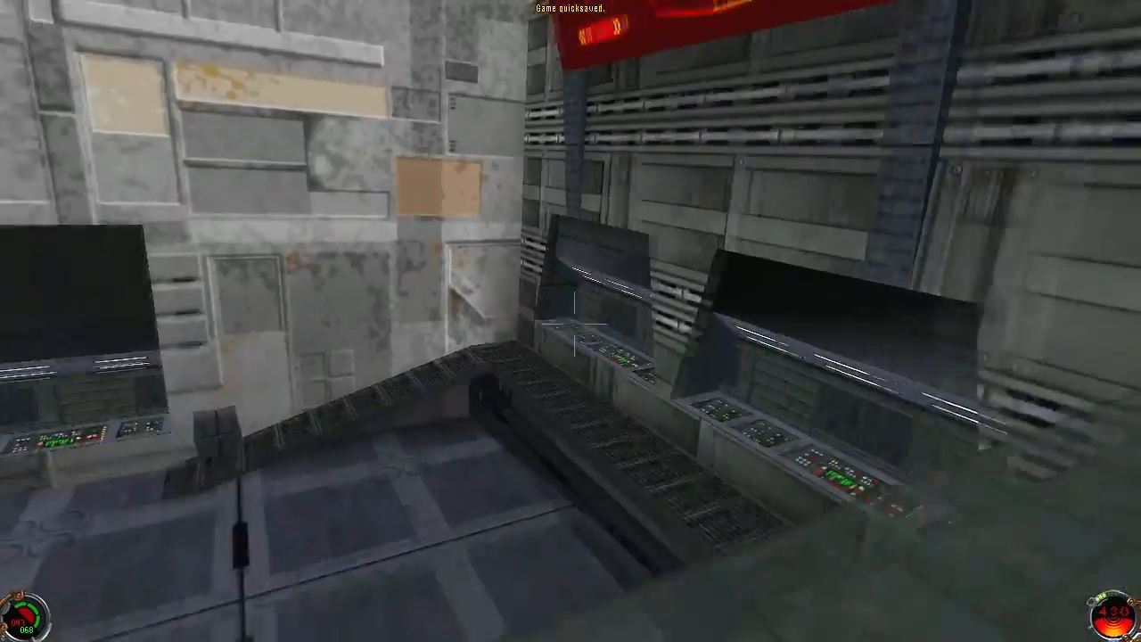
pyautogui.moveTo(571, 321)
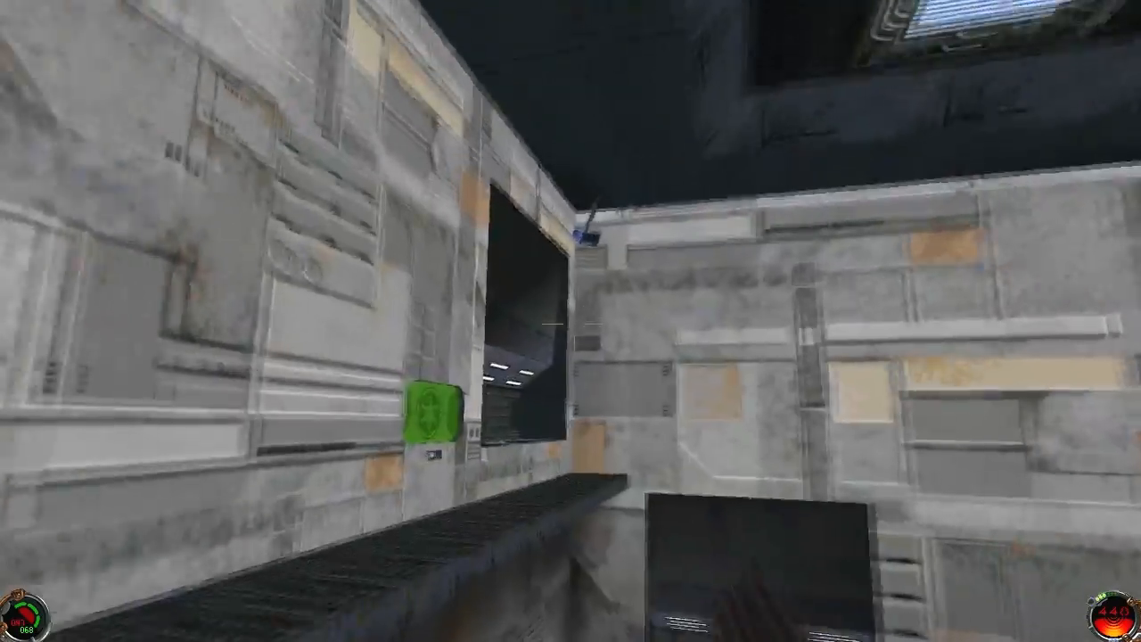
pyautogui.moveTo(570, 321)
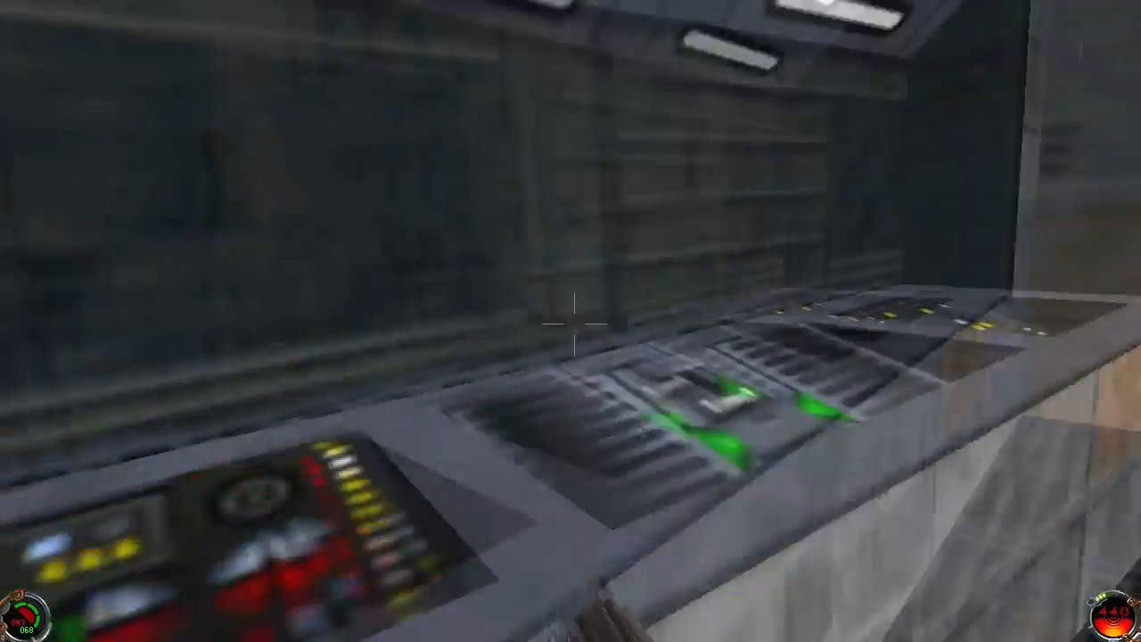
pyautogui.moveTo(570, 321)
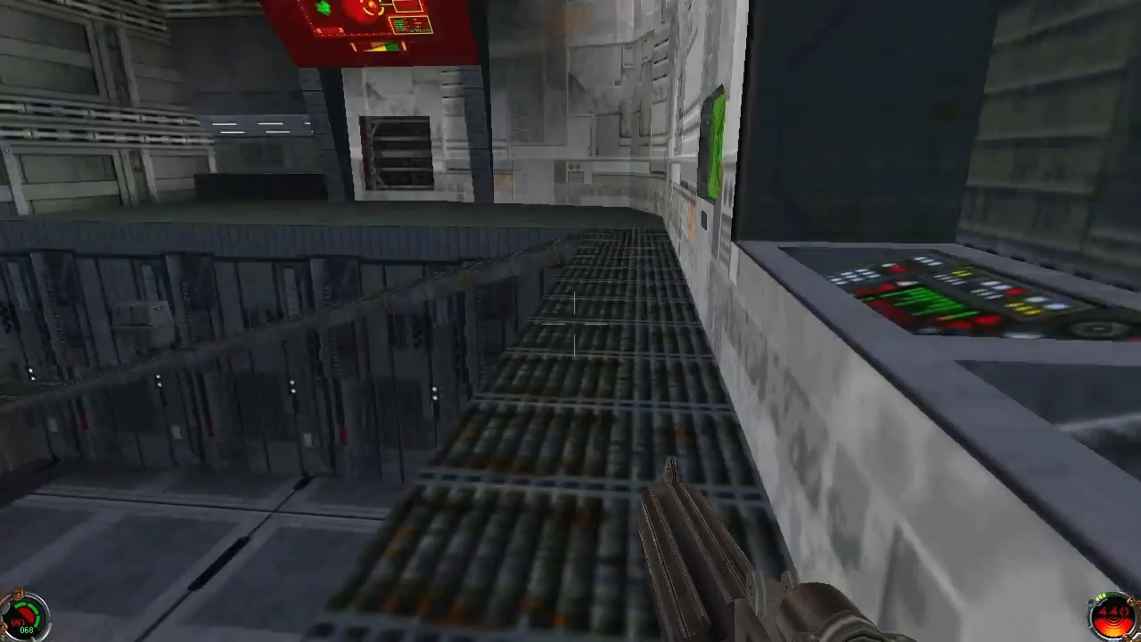